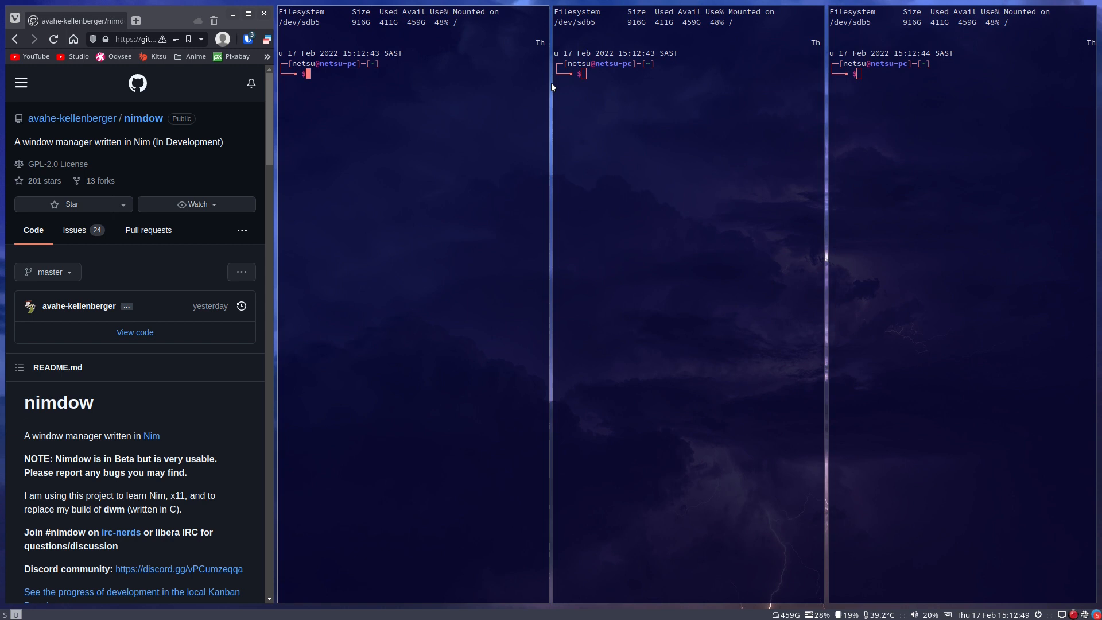
mouse_move(739, 300)
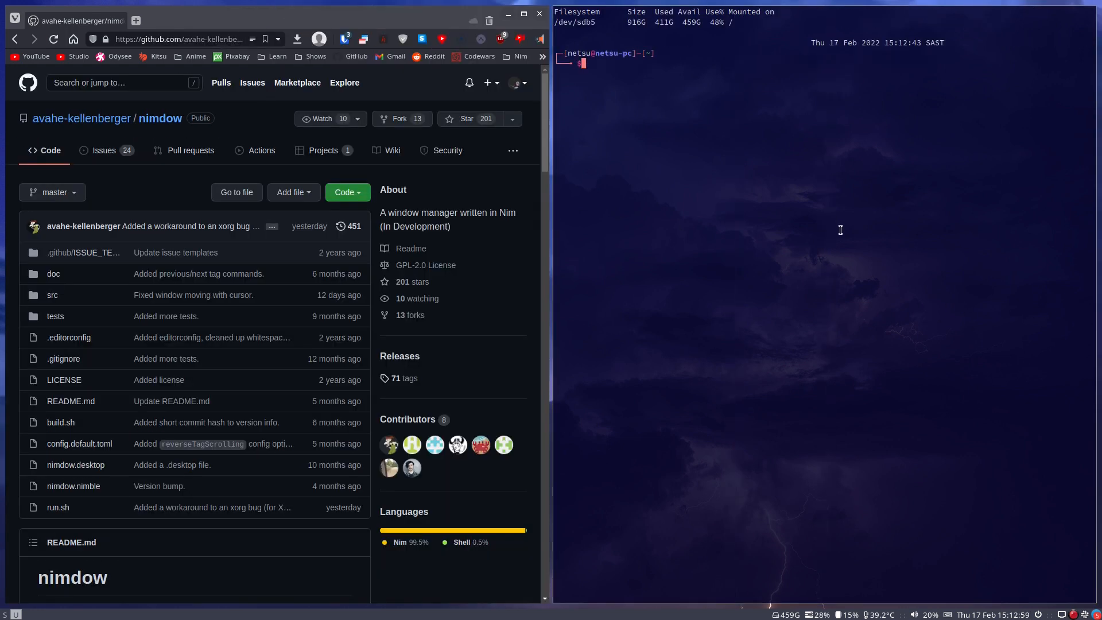
- Open the nimdow repository on GitHub and scroll its README to the installation and config sections
left_click(523, 16)
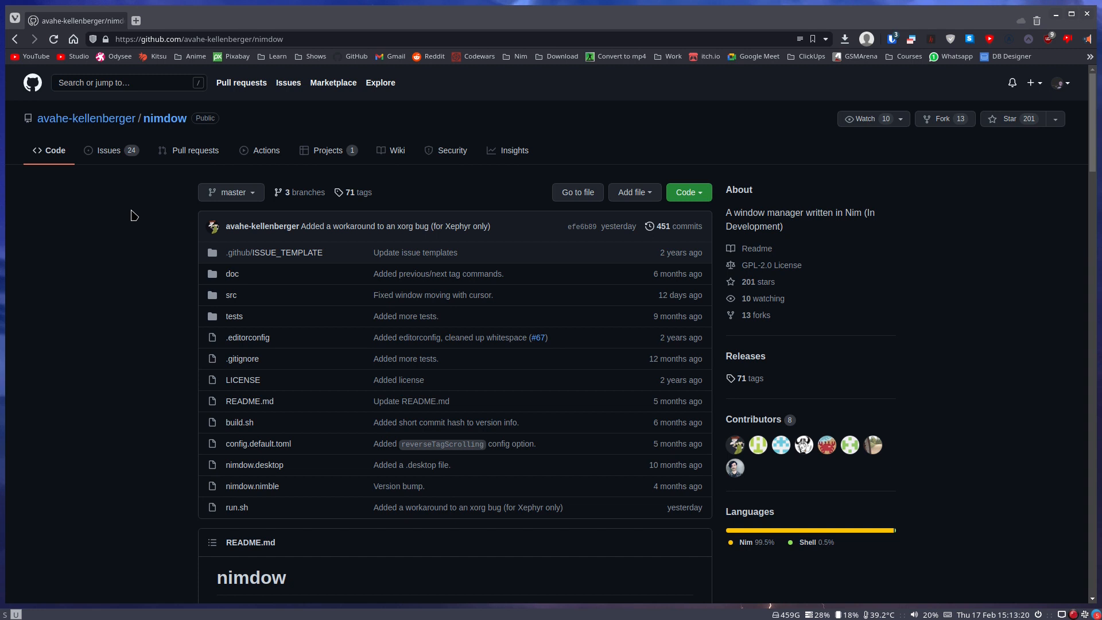
scroll("down", 3)
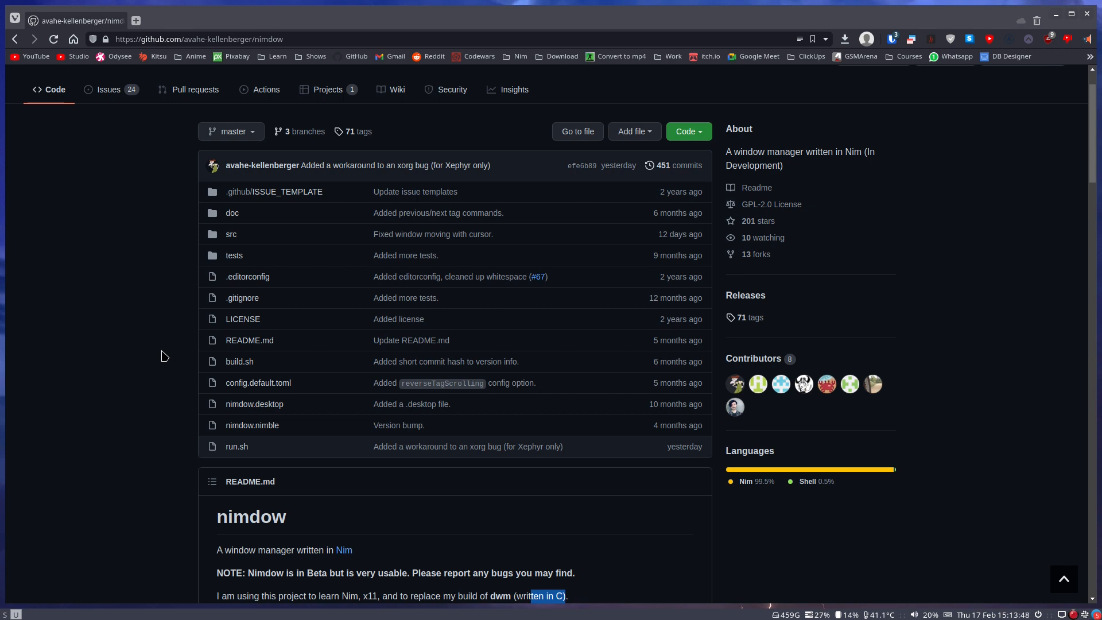
scroll("down", 3)
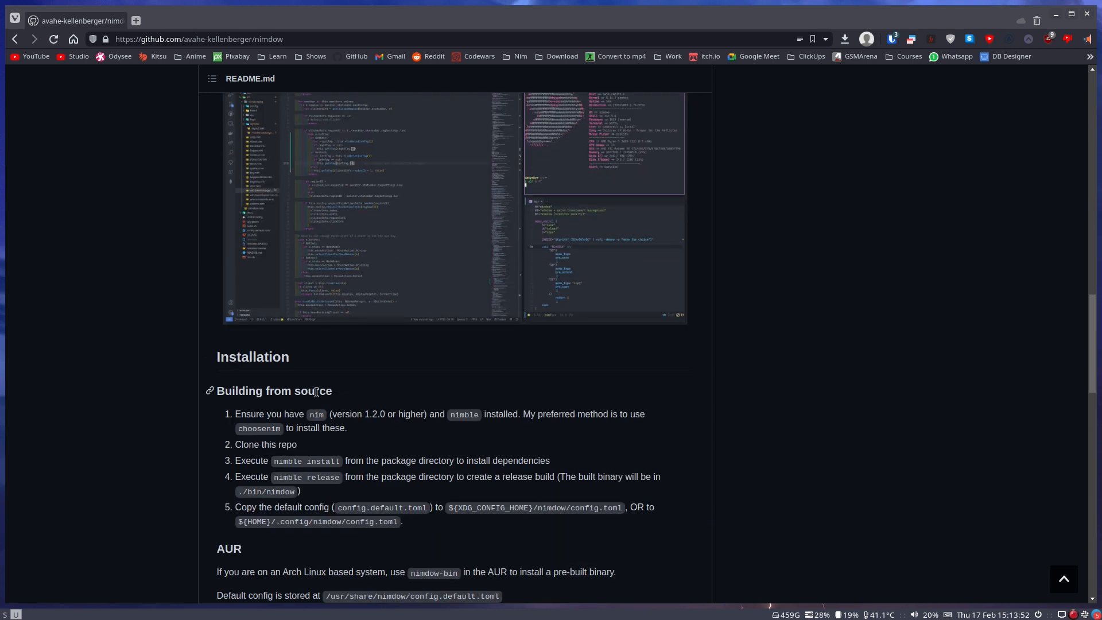
scroll("down", 3)
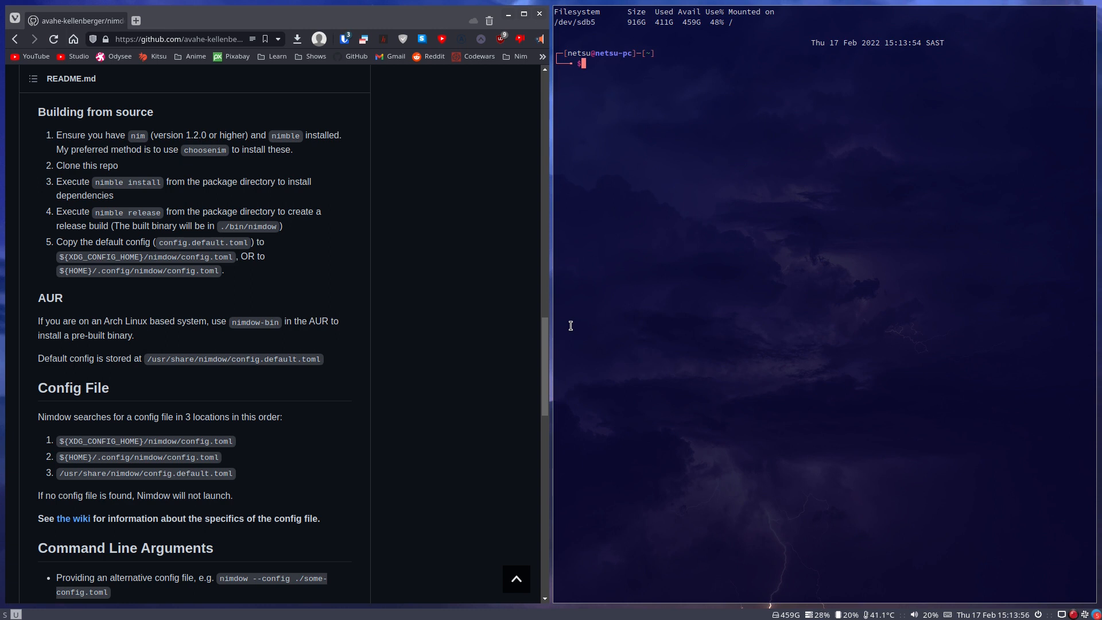
- Copy the repository's HTTPS clone URL and git clone nimdow into the home folder
left_click(345, 192)
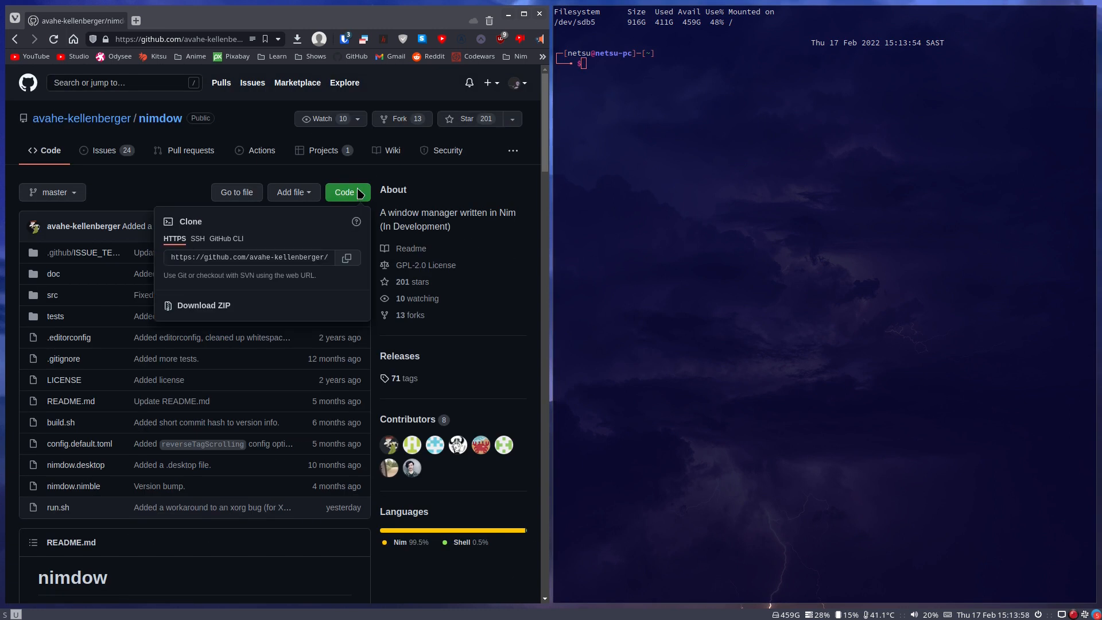
left_click(345, 257)
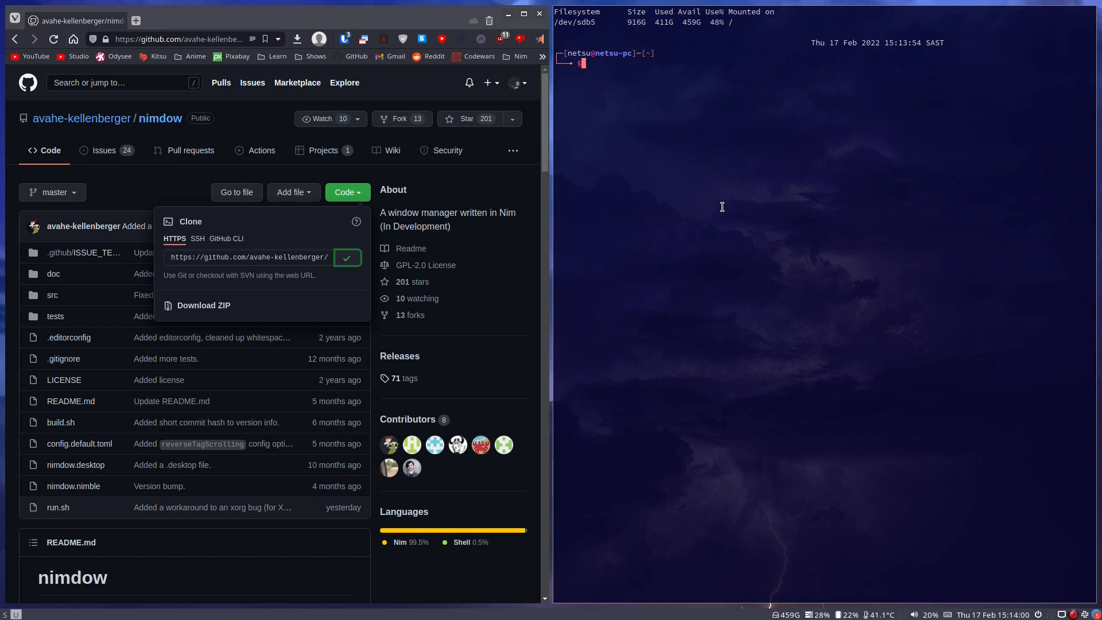
type("git clone https://github.com/avahe-kellenberger/nimdow.git")
type("paru -S")
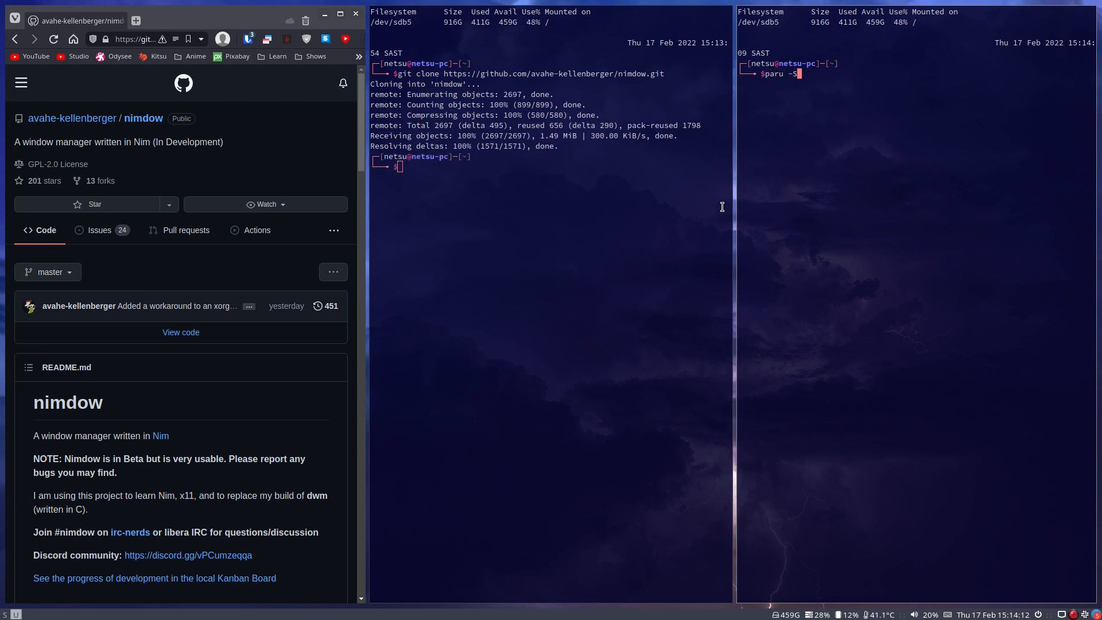
- Install nimdow-bin from the AUR with paru, confirm with y, and cd into nimdow
type("nimdow")
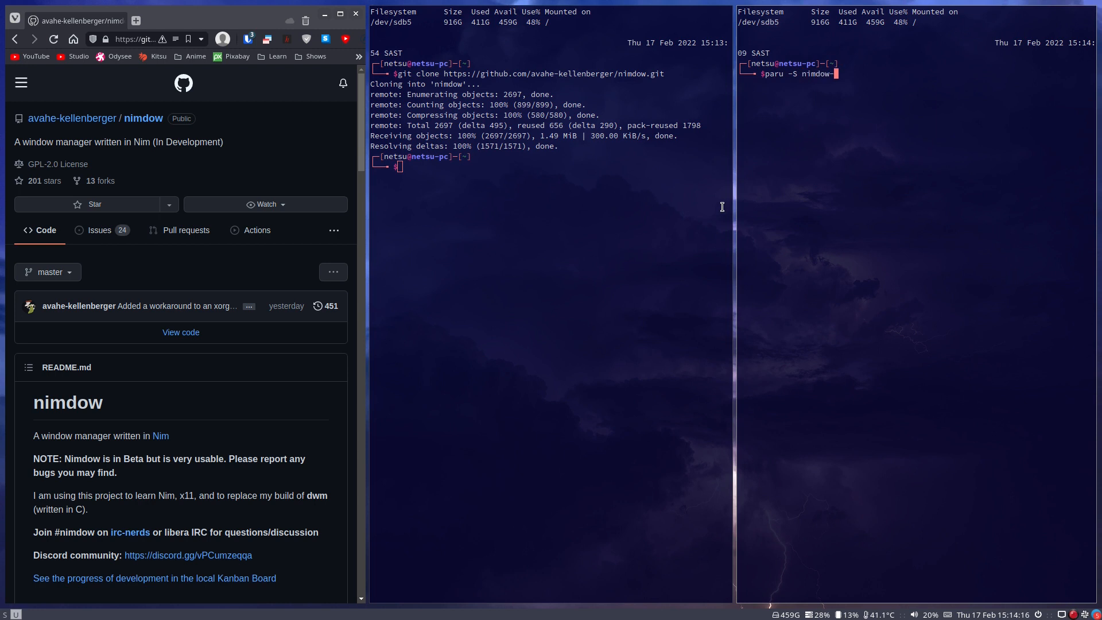
type("-bin")
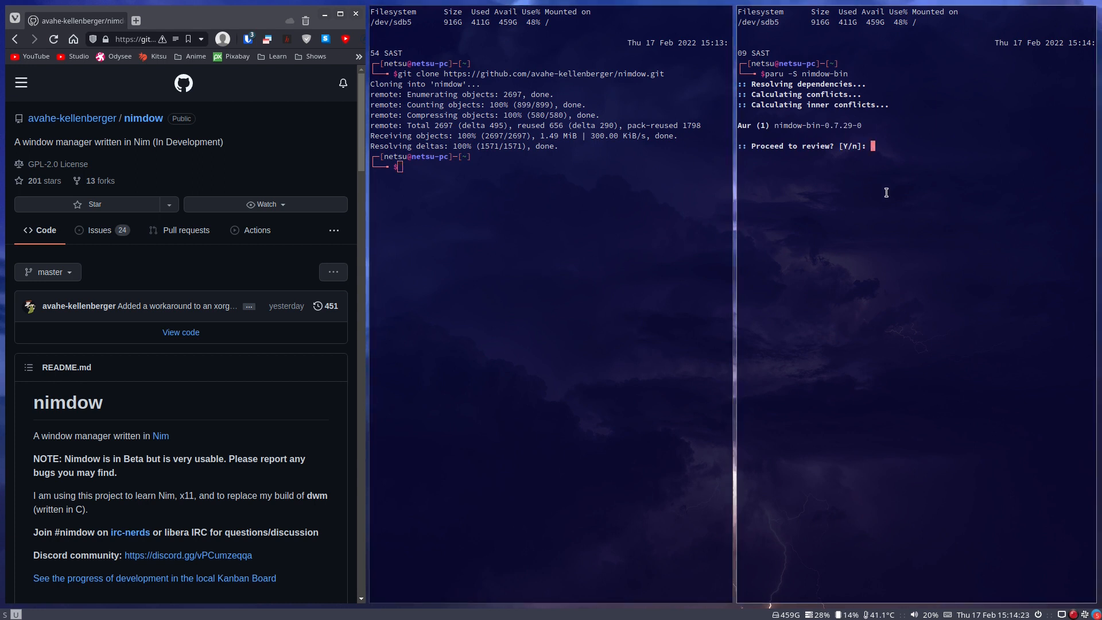
type("y")
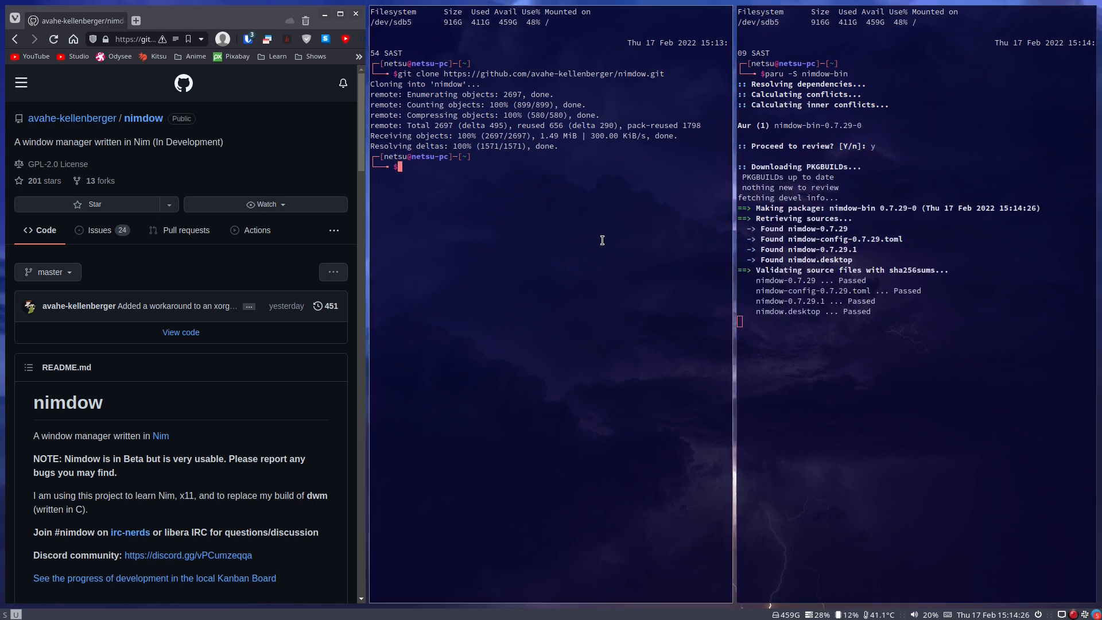
type("cd nimdow/")
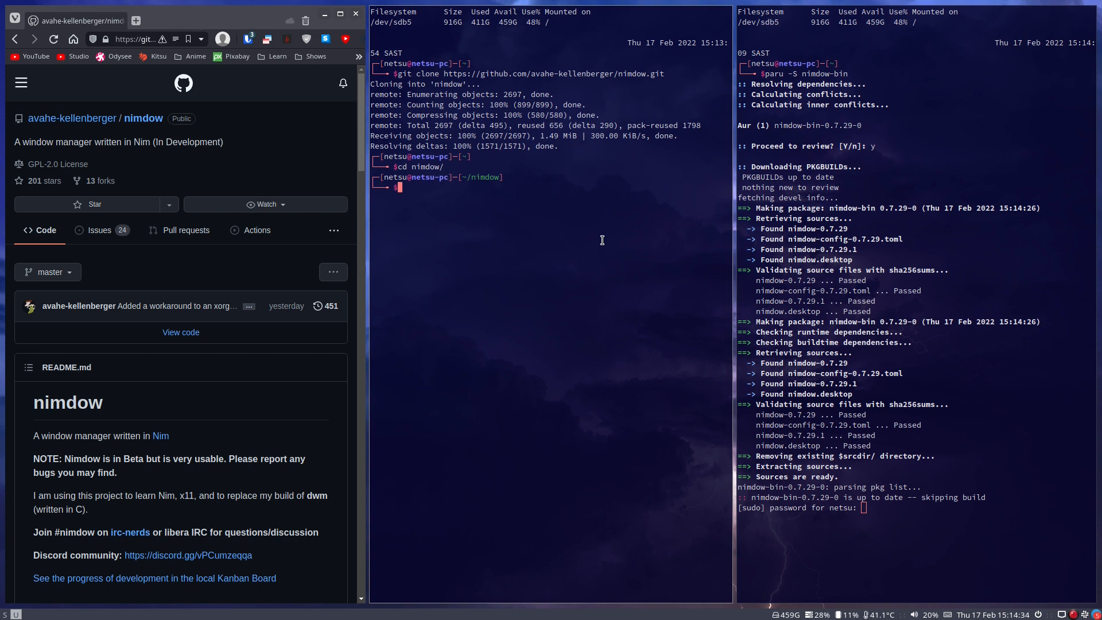
- List the home folder and create the .config/nimdow directory
type("ls")
type("cd")
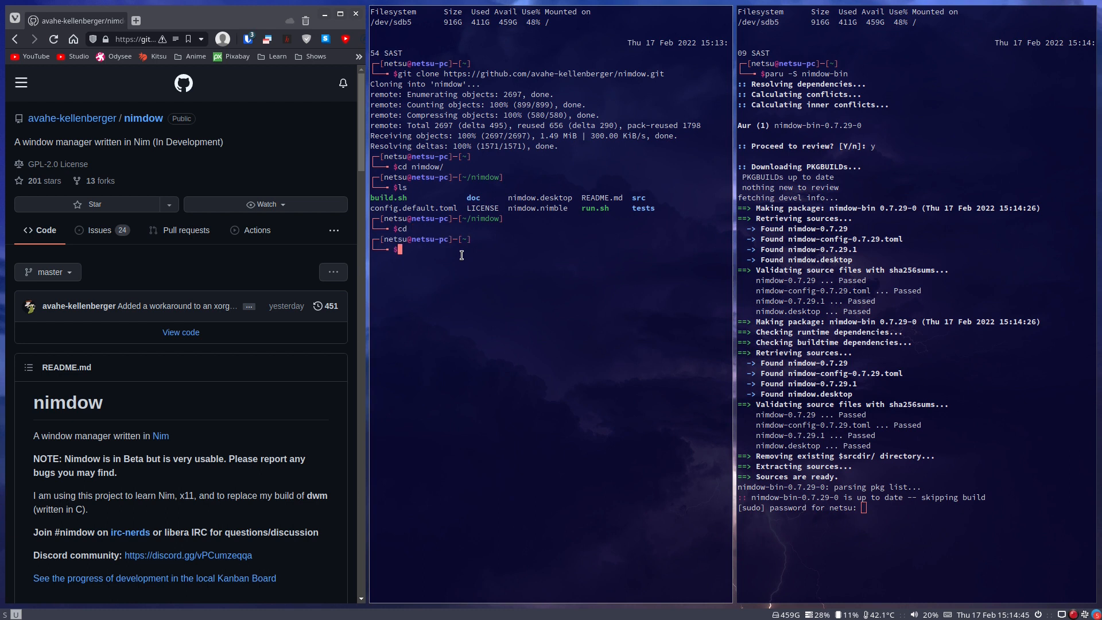
type("nkdi")
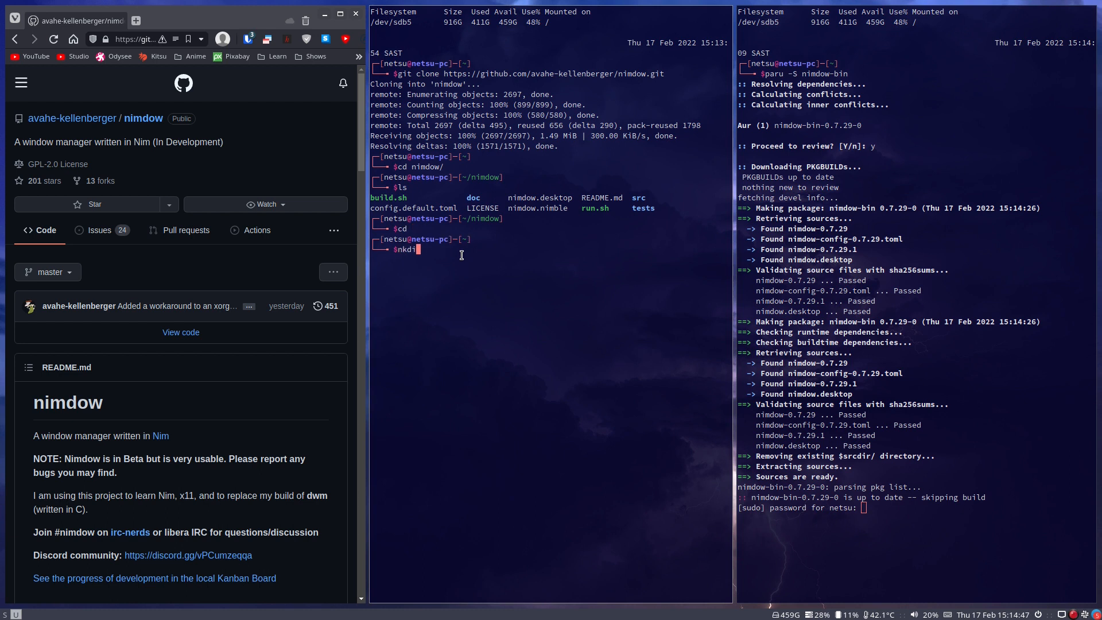
type("mkdir .config/nimdo")
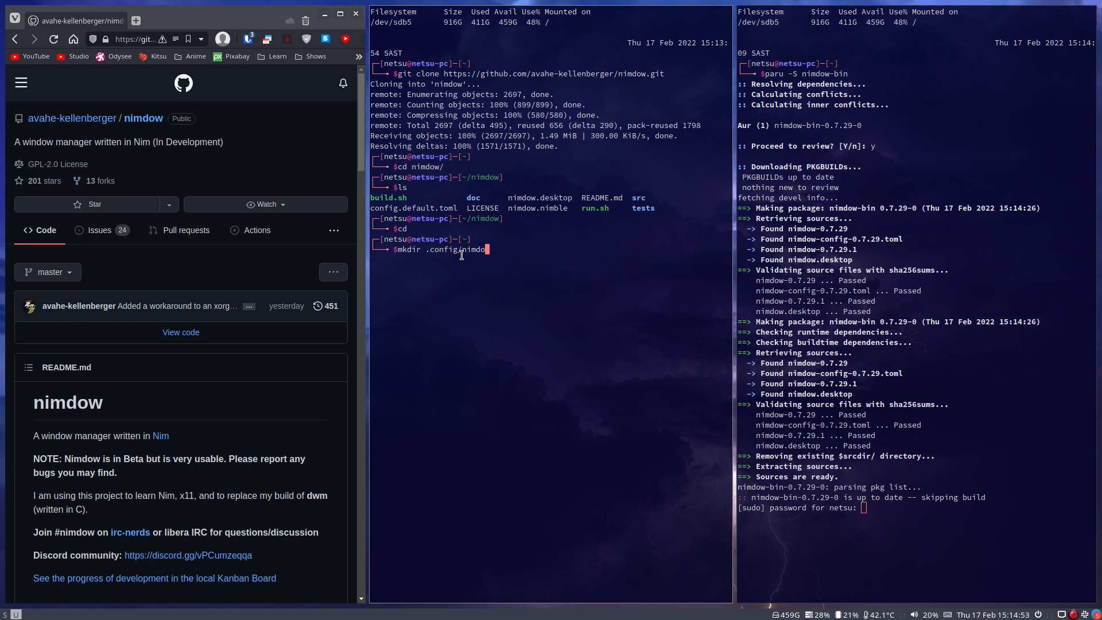
- Copy nimdow/config.default.toml to .config/nimdow/config.toml
type("cp")
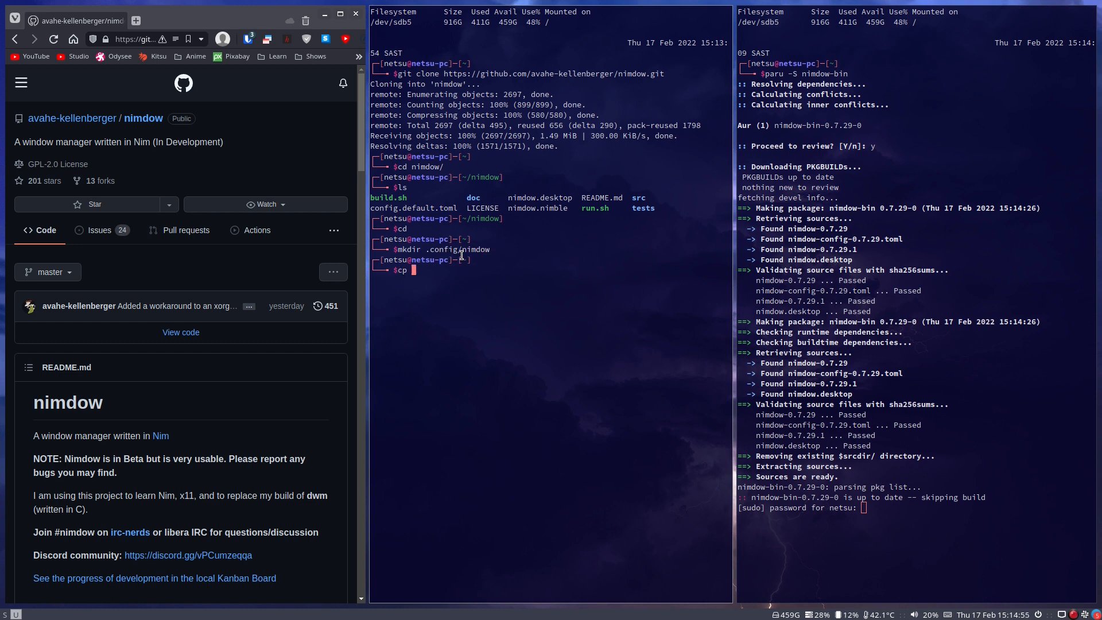
type("nimdow/")
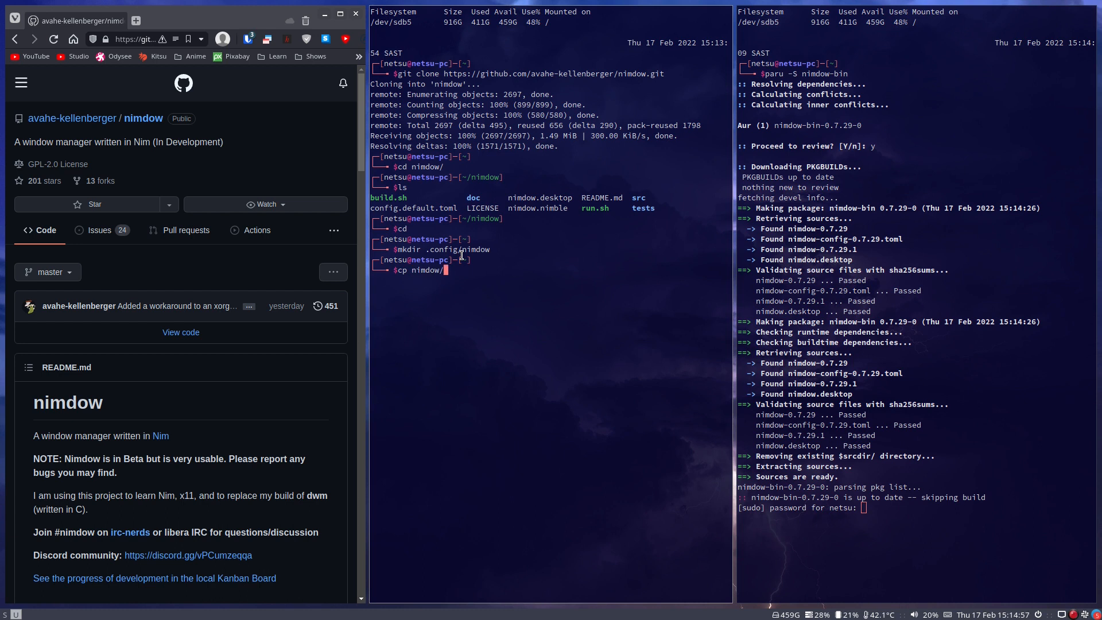
type("config.default.toml")
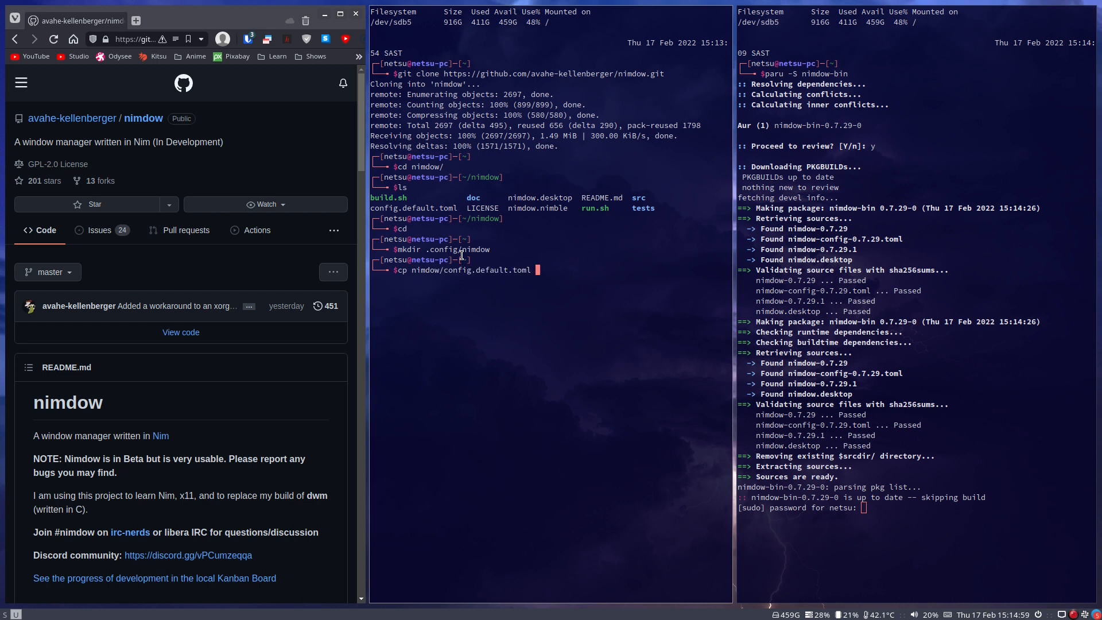
type(".co")
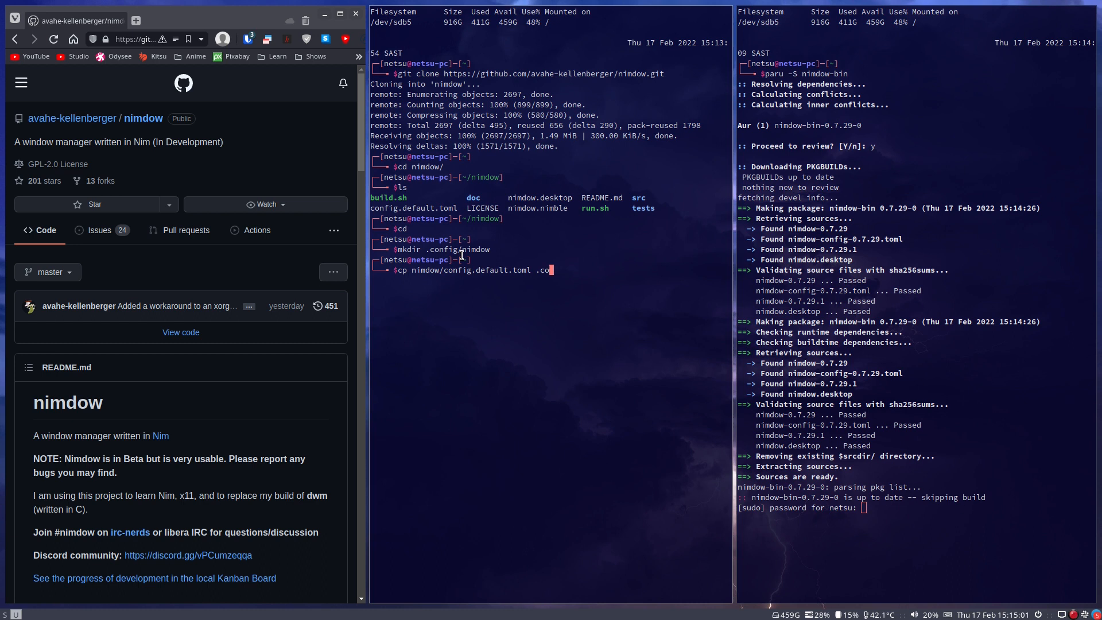
type("nfig/nim")
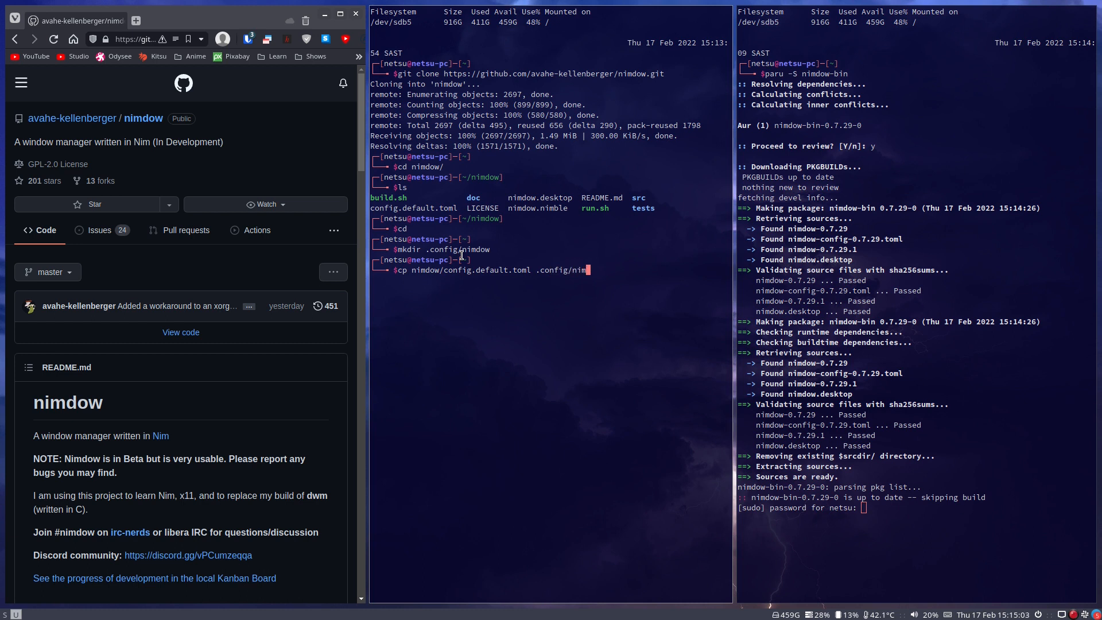
type("dow/")
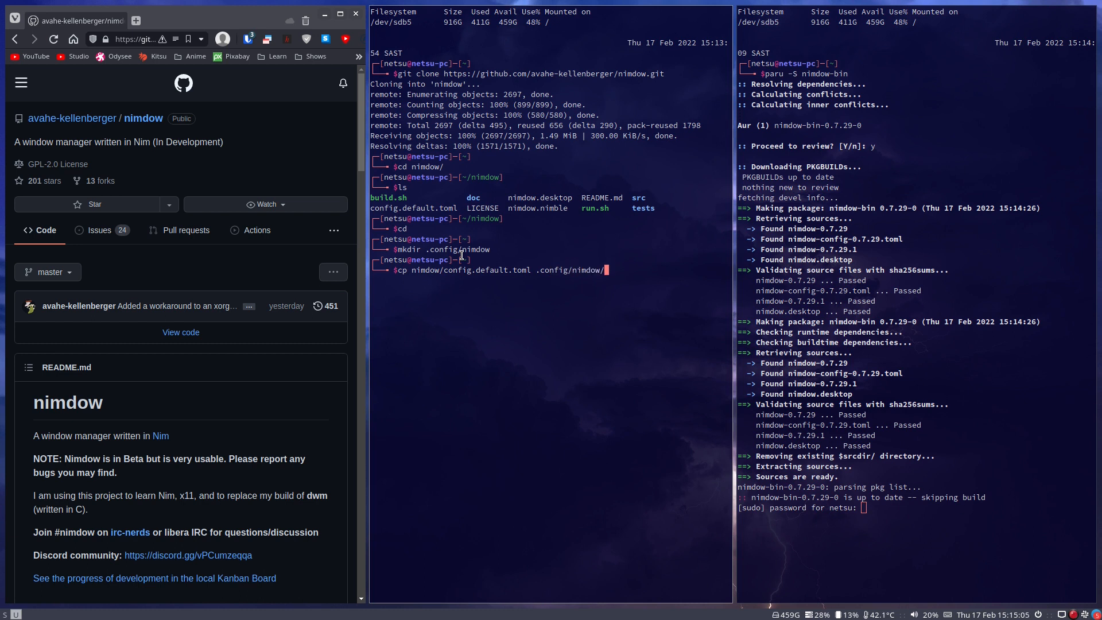
type("config.")
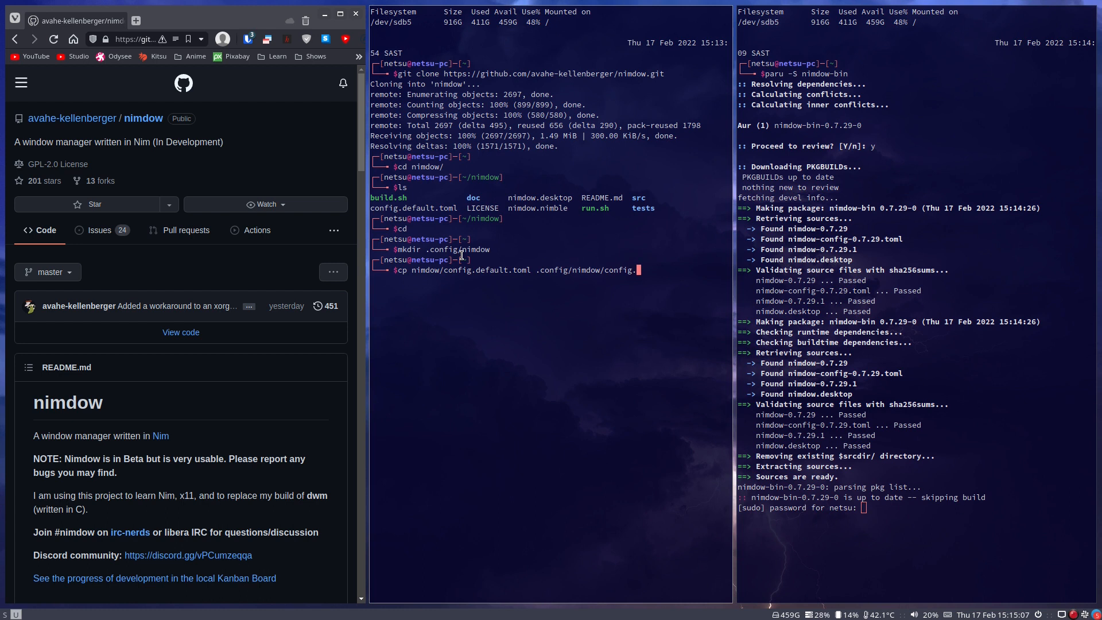
type("toml")
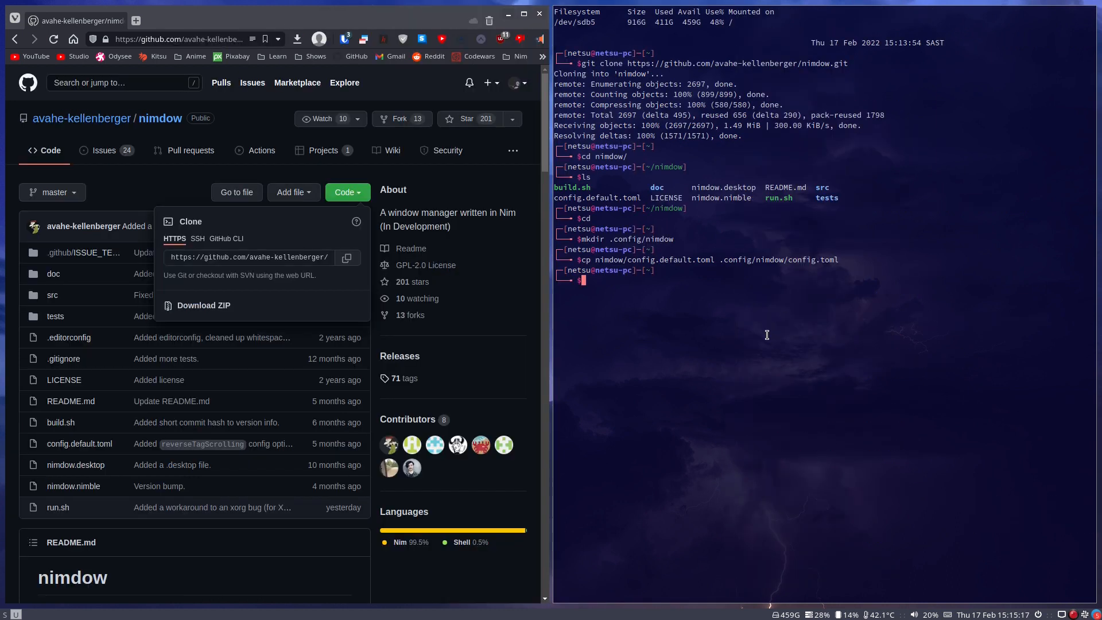
type("subl")
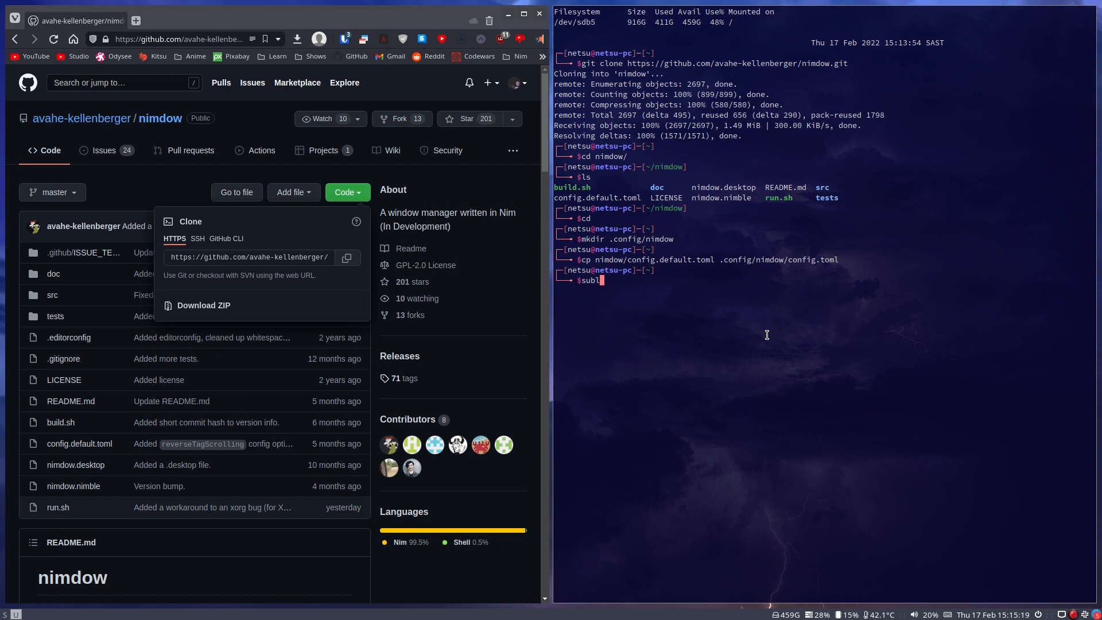
- In Sublime Text, make config.toml launch xfce4-terminal instead of st and rofi instead of dmenu, then save
type(".config/nimdow/")
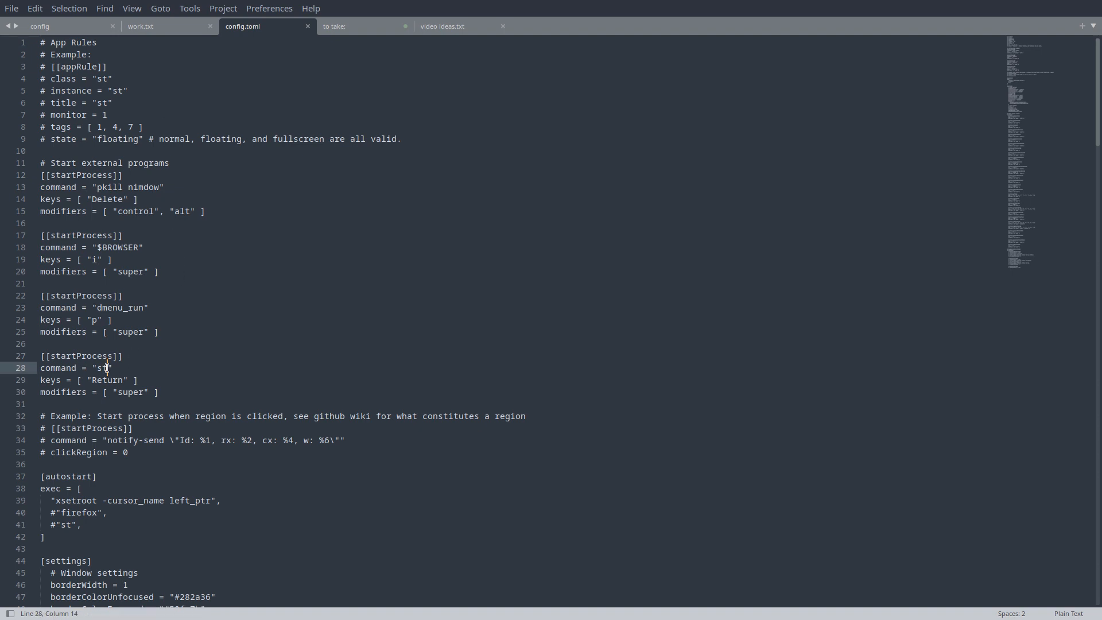
double_click(103, 368)
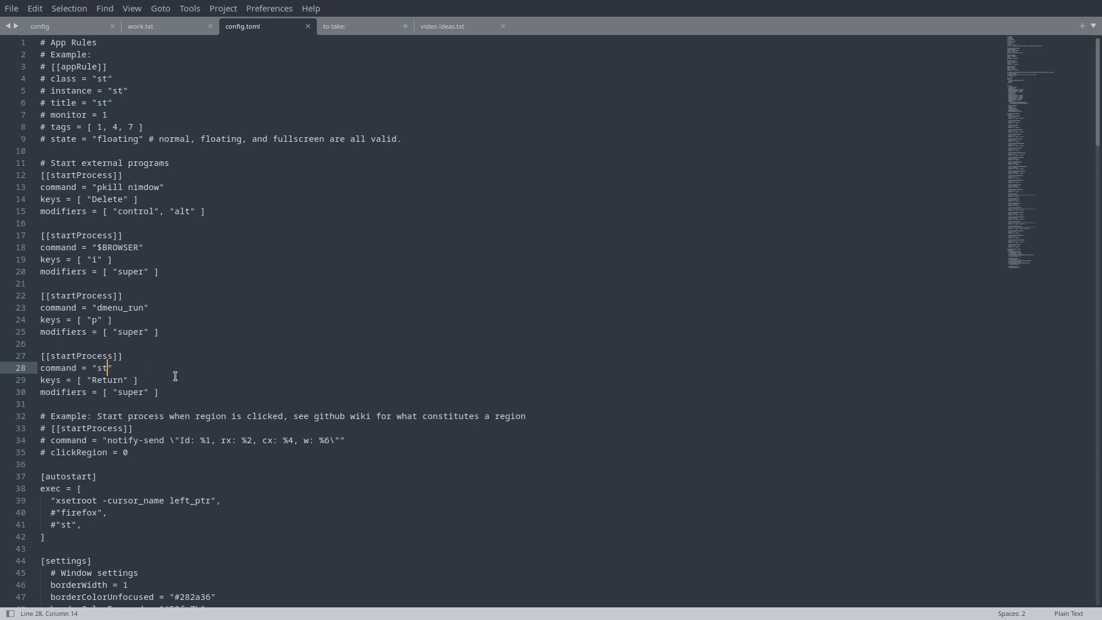
scroll("down", 3)
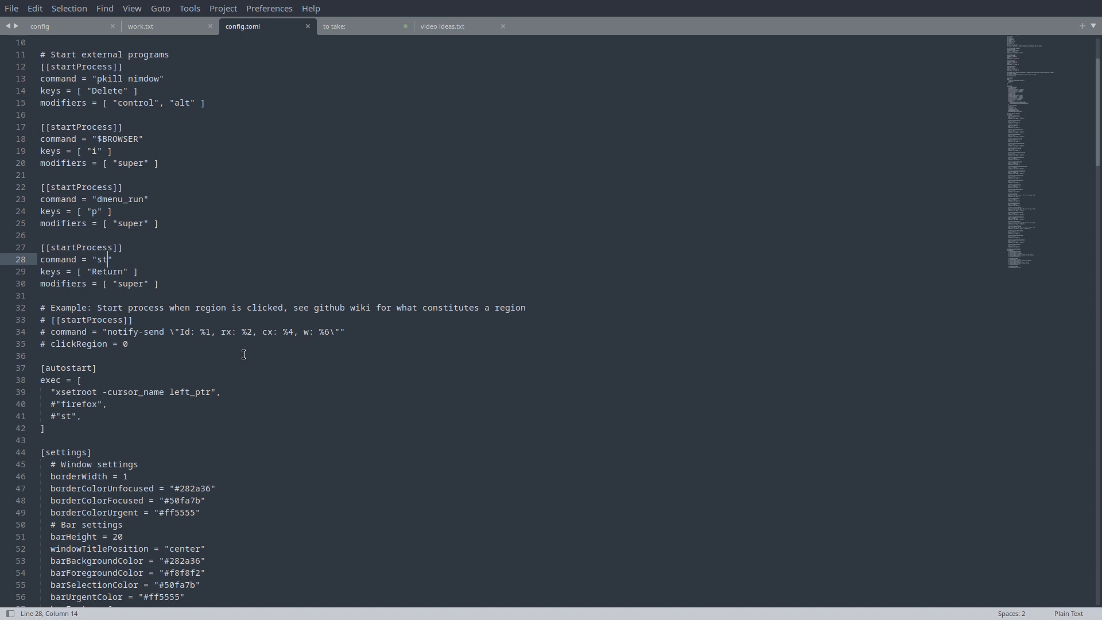
key("BackSpace")
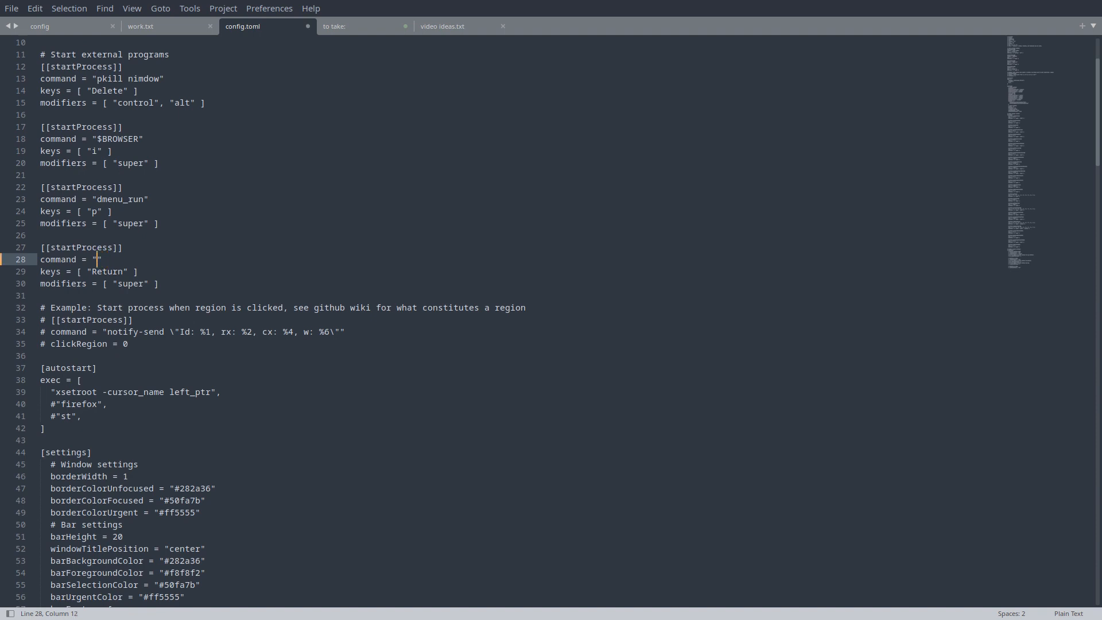
type("xfce")
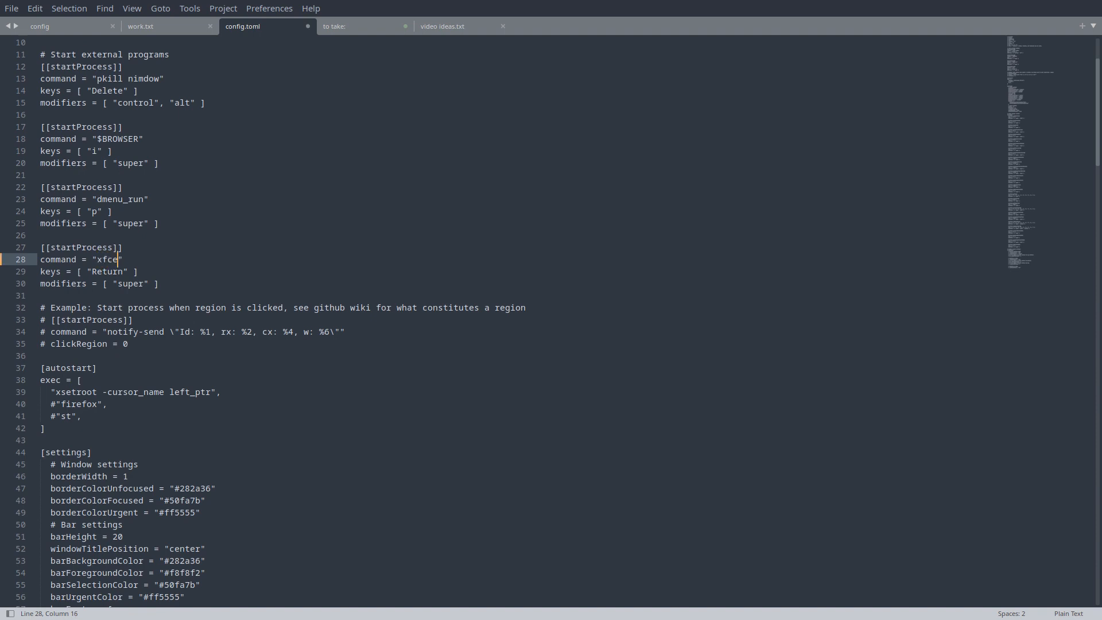
type("4-term")
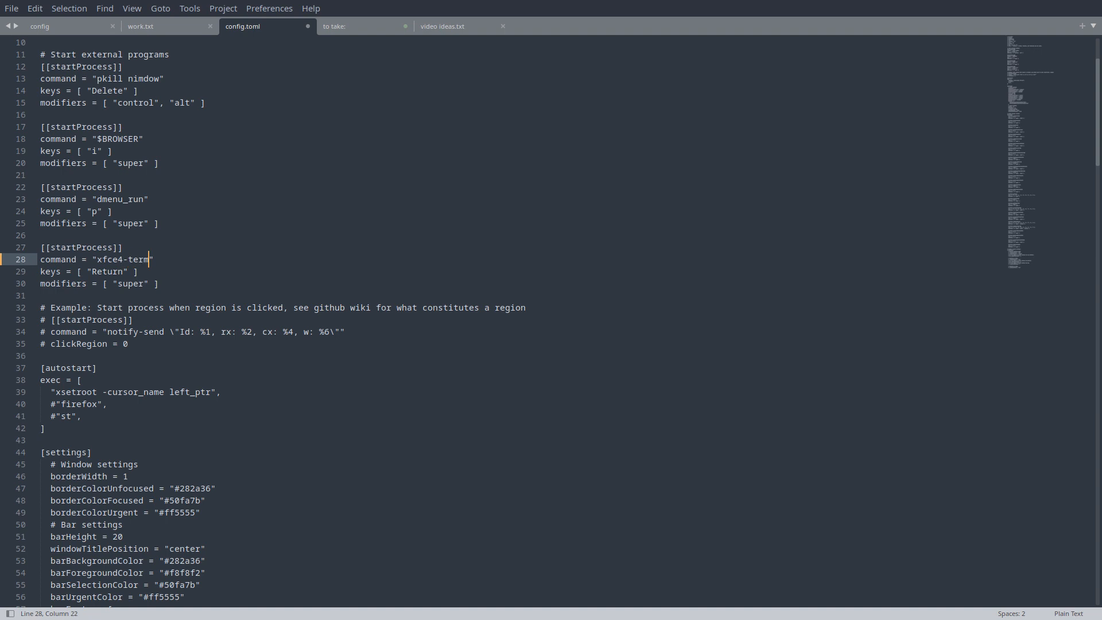
type("inal")
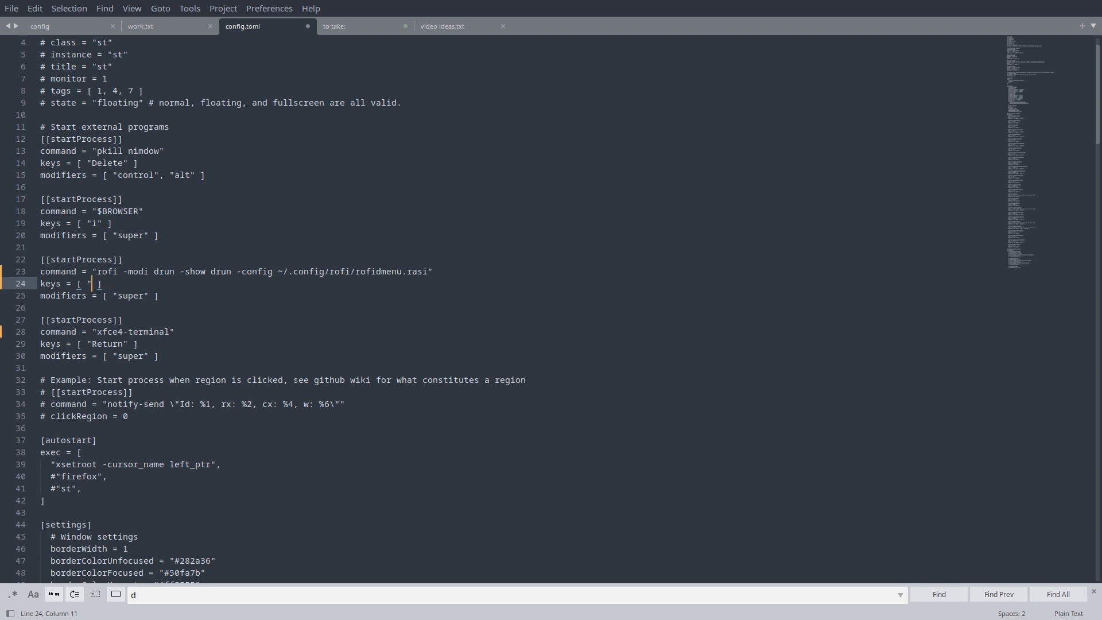
type("d")
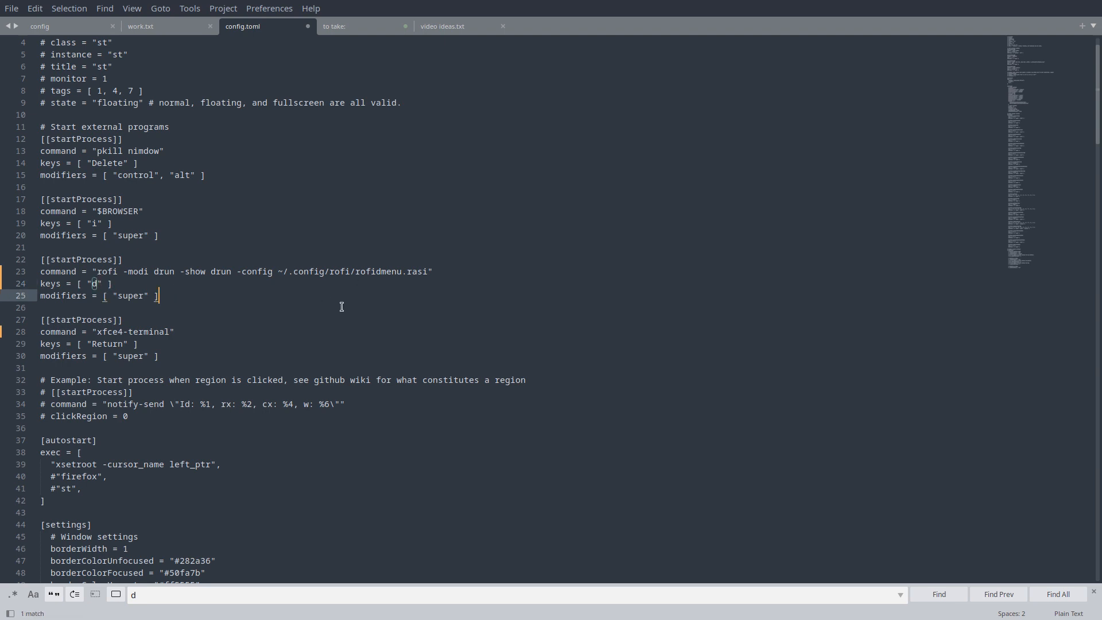
key("ctrl+s")
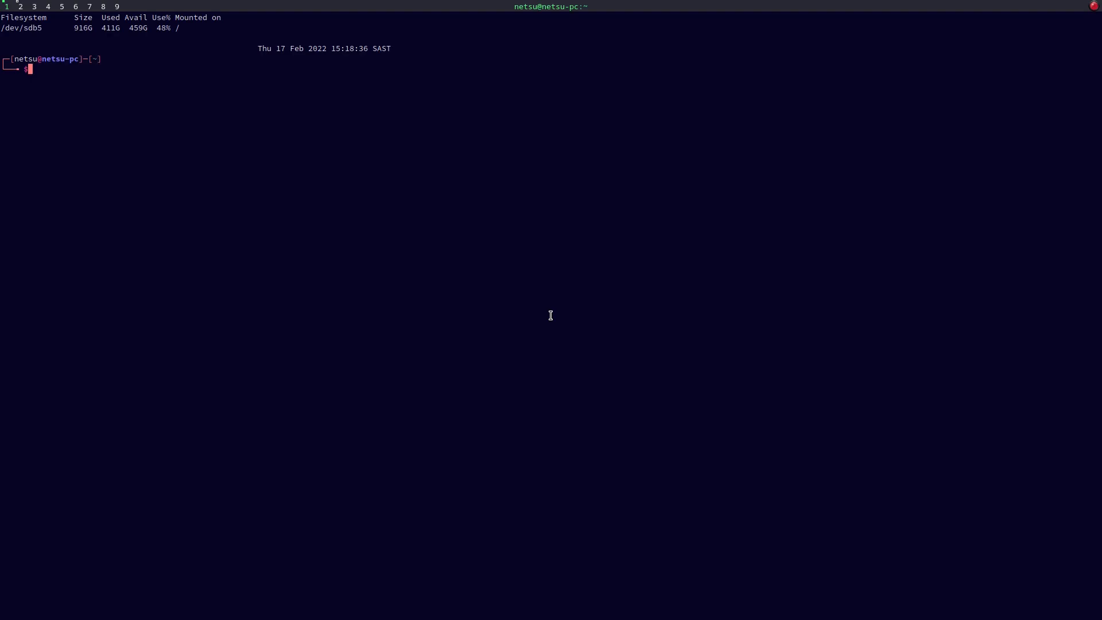
- Change into ~/.config/nimdow and open that folder in VS Code with code
type("cd .config/nimdow/")
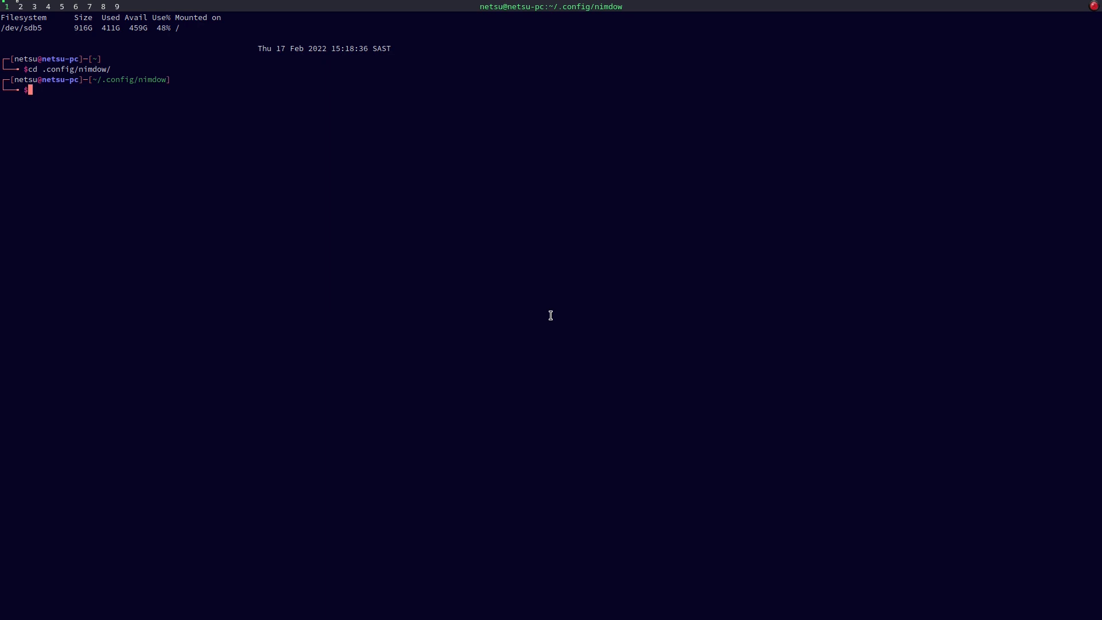
type("code .")
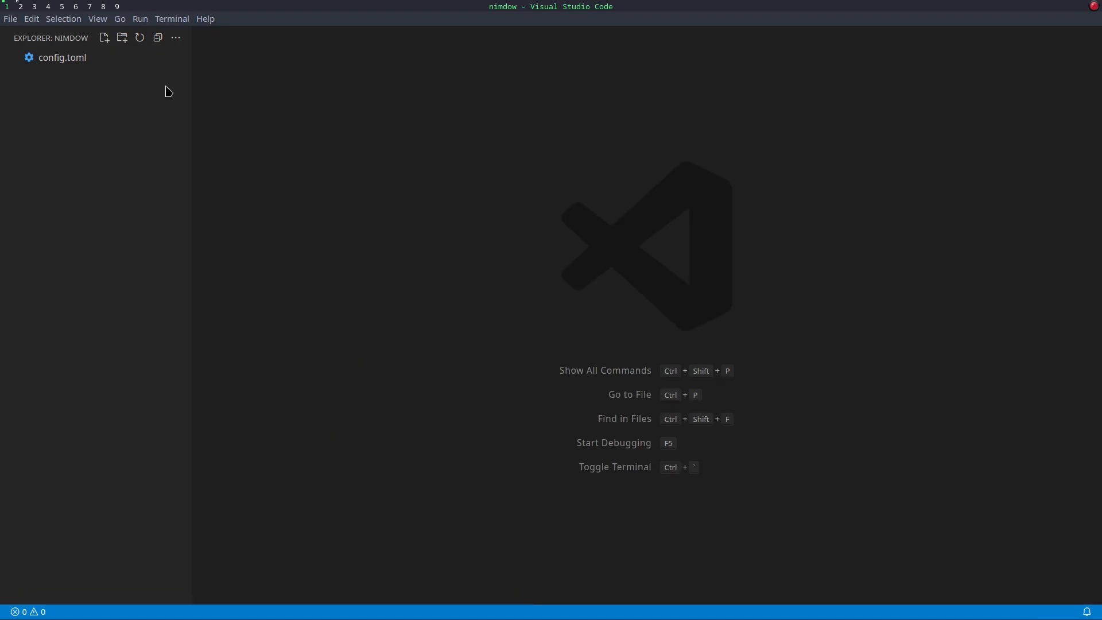
- Open config.toml from the Explorer and select the Delete and alt key binding values
left_click(60, 57)
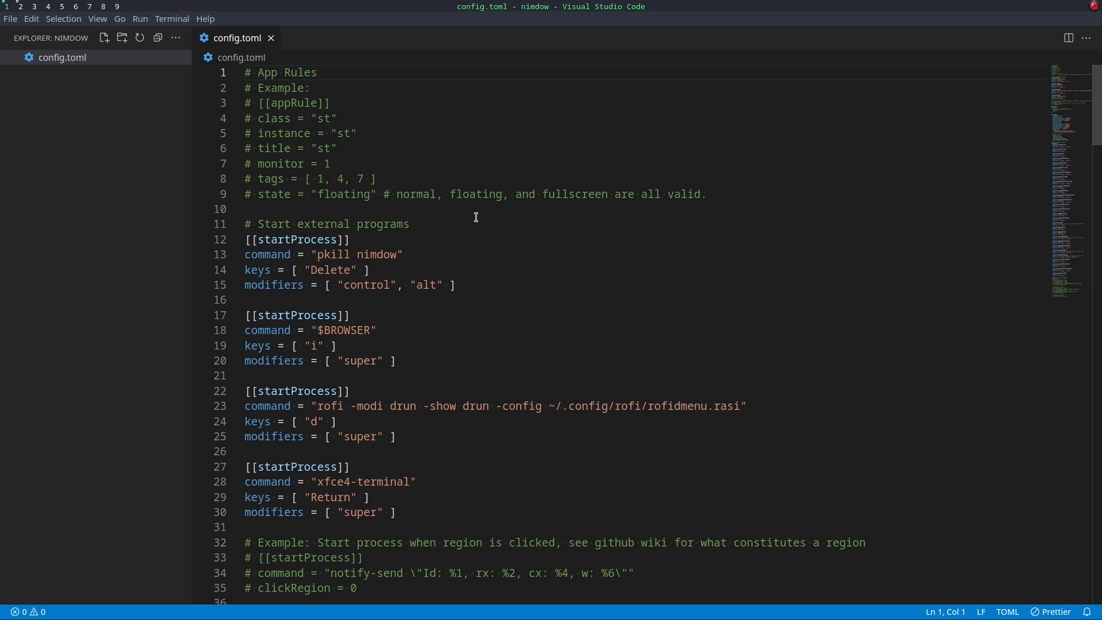
mouse_move(470, 210)
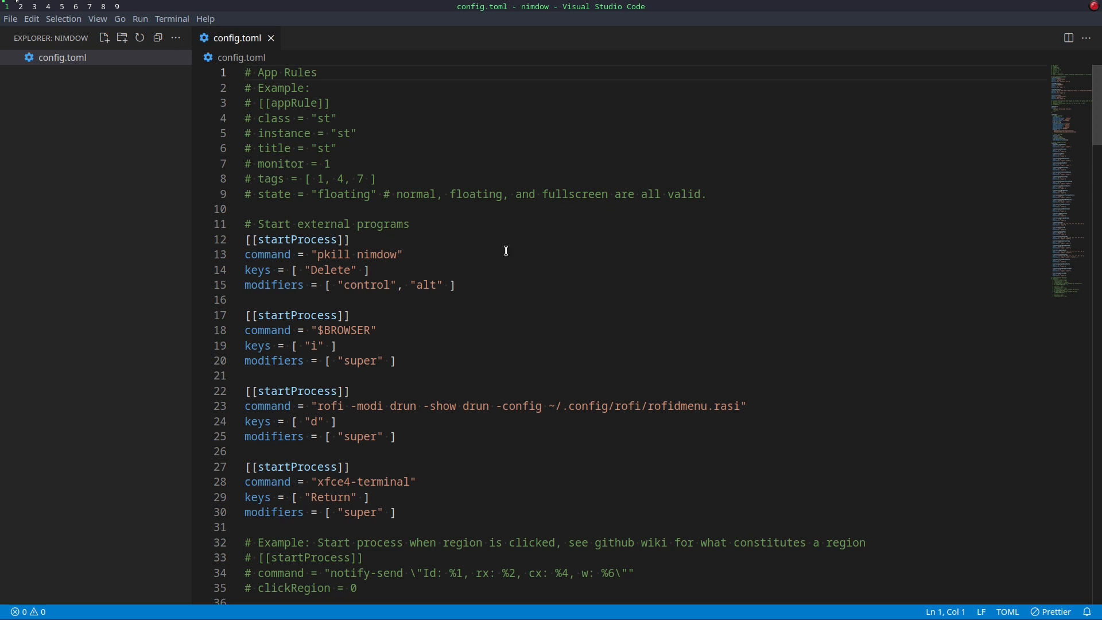
mouse_move(446, 200)
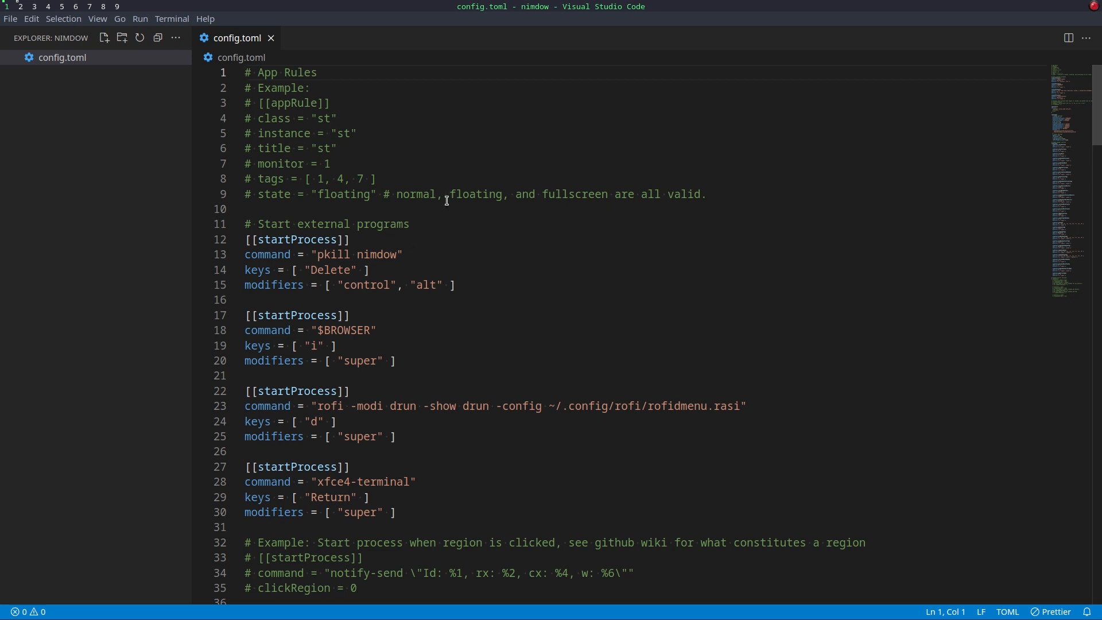
mouse_move(362, 269)
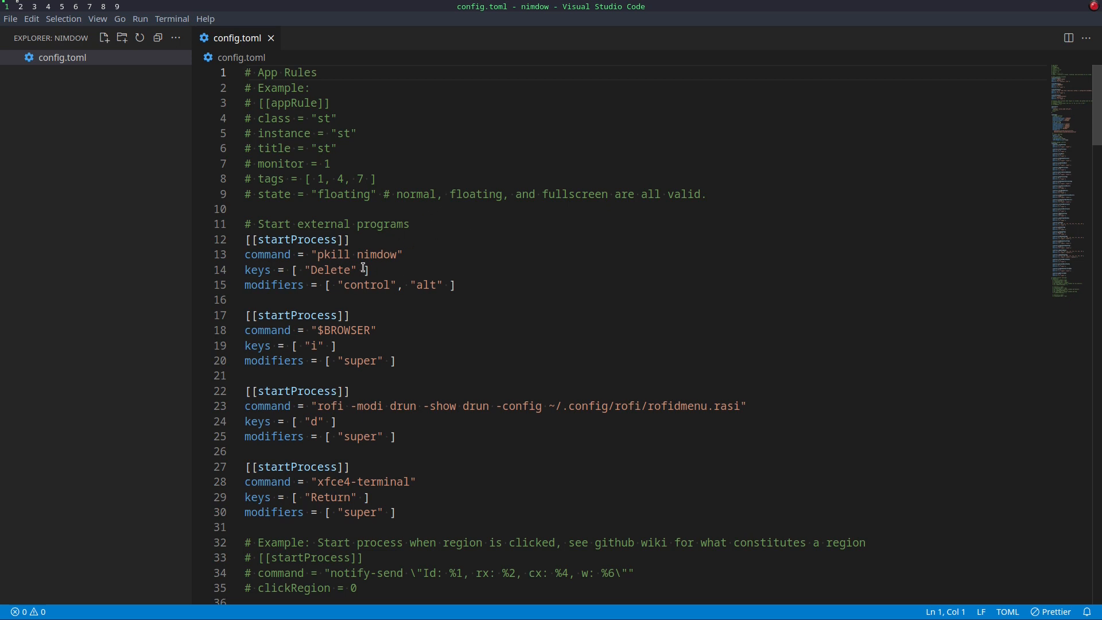
double_click(329, 269)
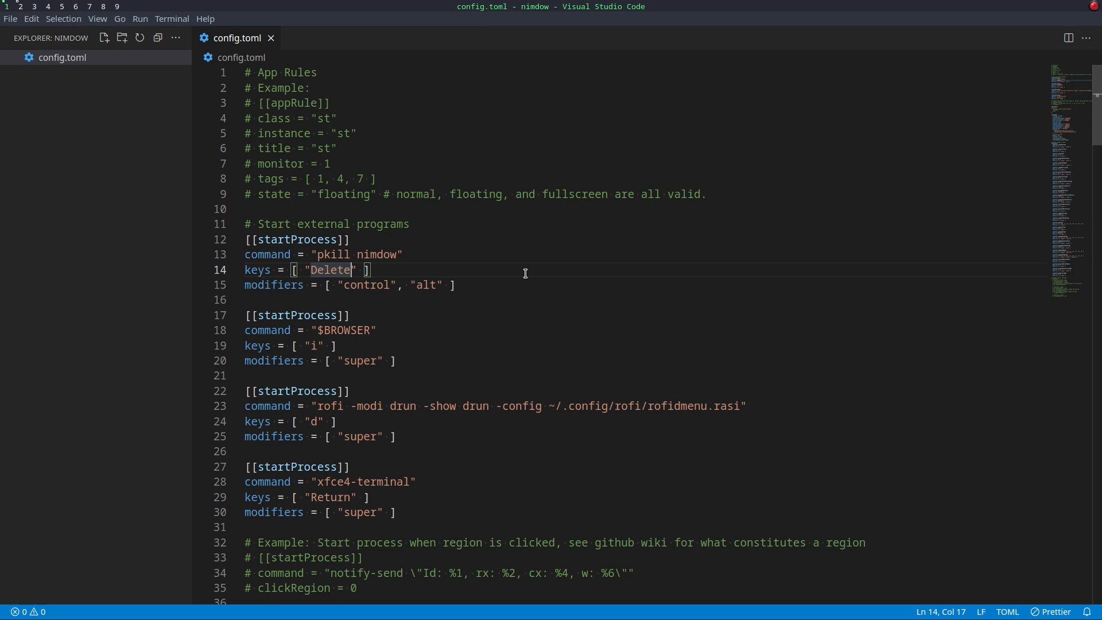
mouse_move(383, 302)
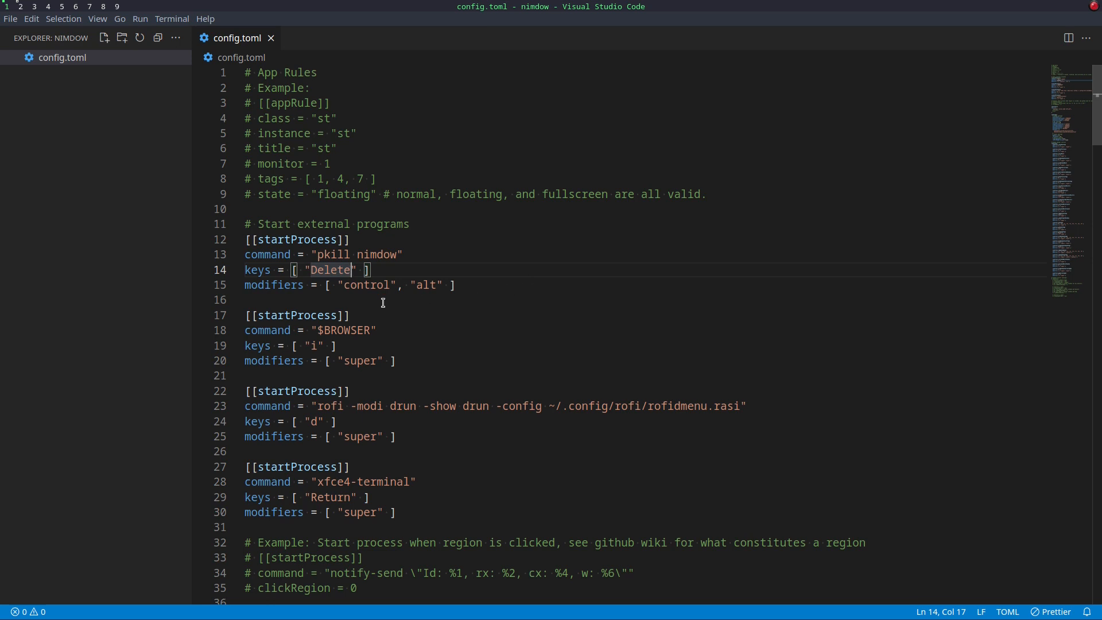
double_click(257, 269)
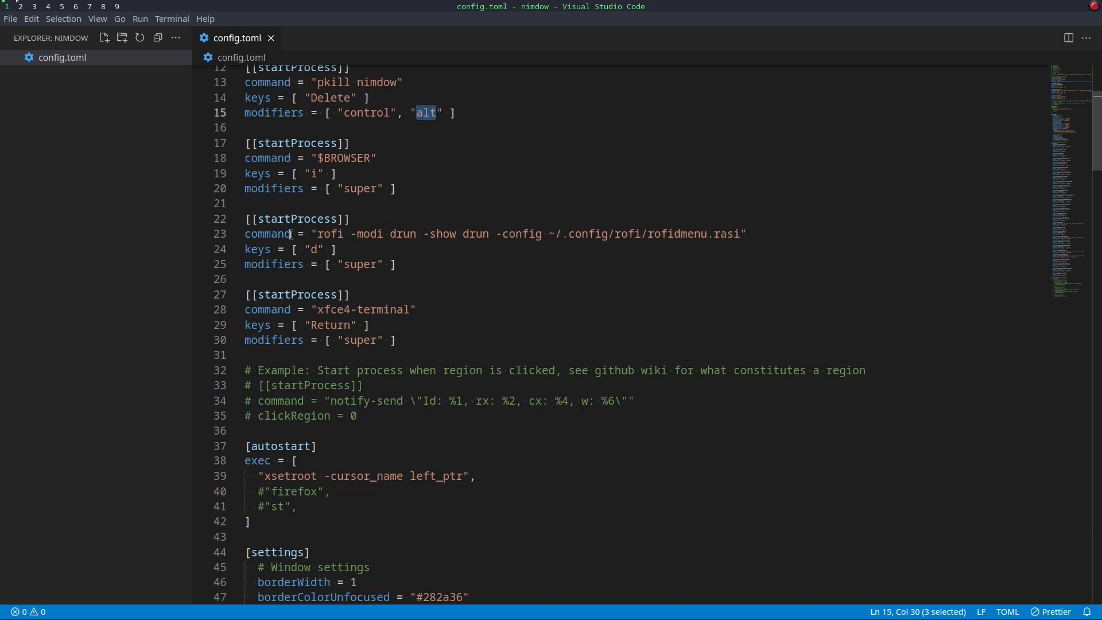
mouse_move(475, 234)
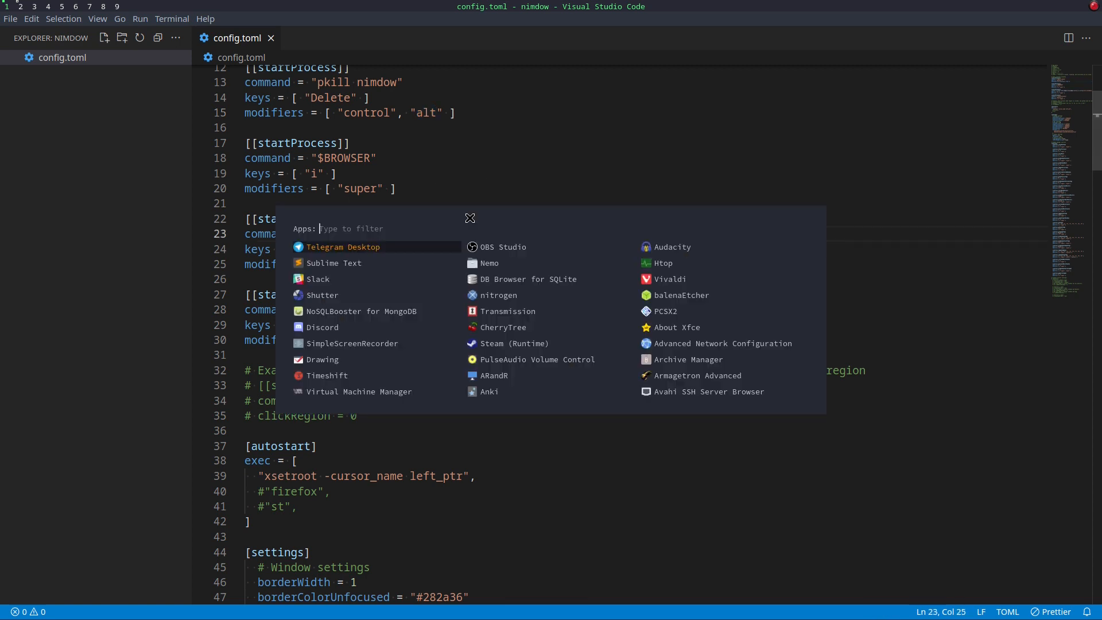
mouse_move(500, 194)
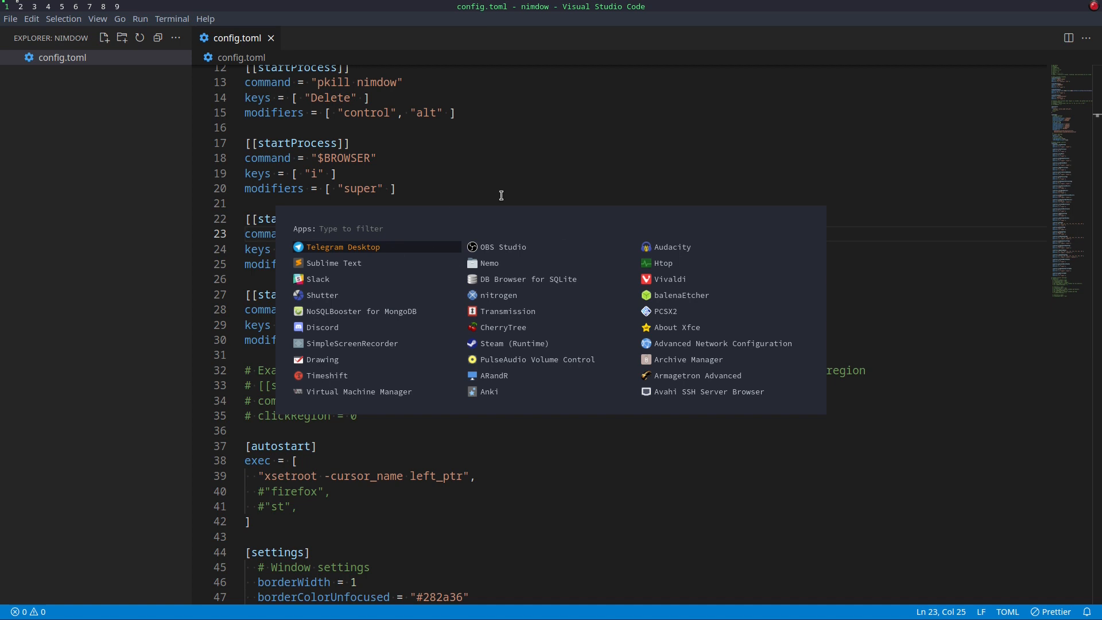
type("time")
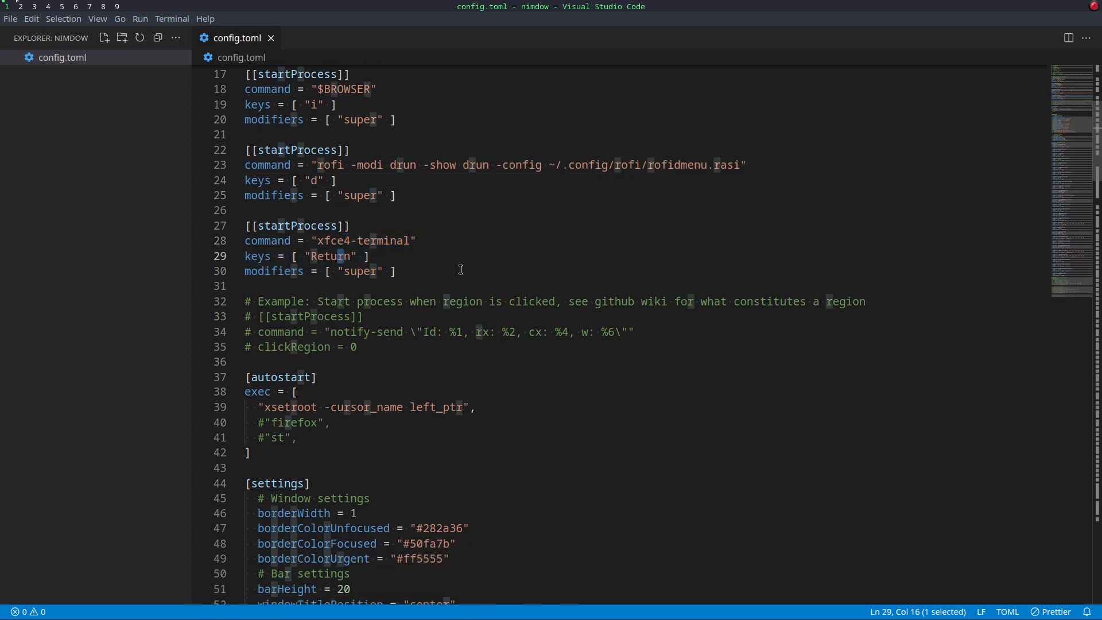
- Scroll config.toml down past autostart to the bar font settings
scroll("down", 3)
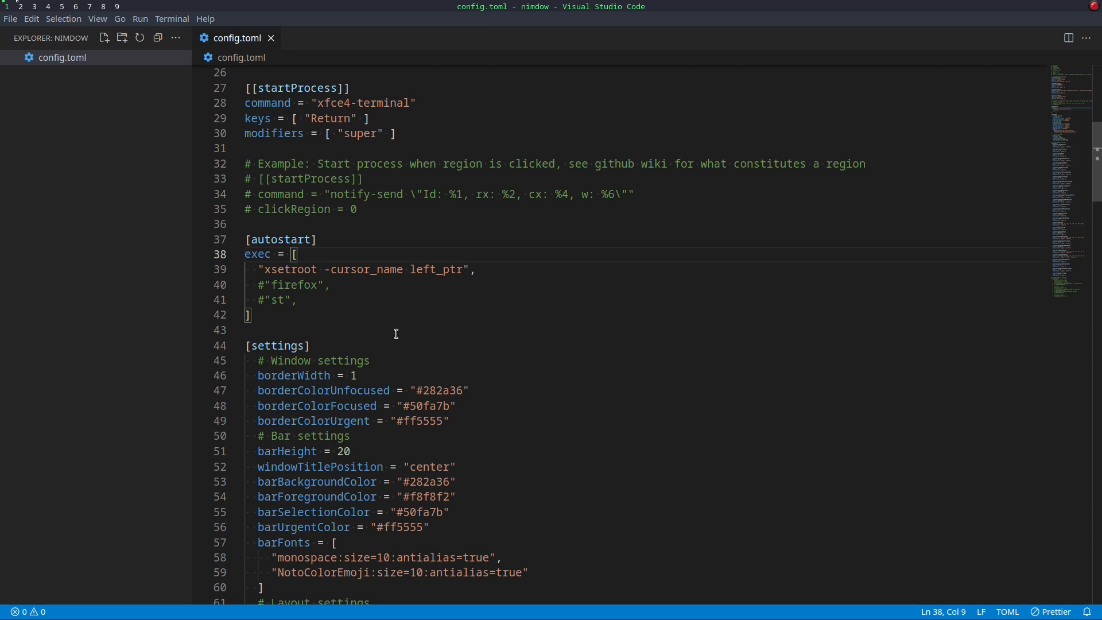
mouse_move(518, 285)
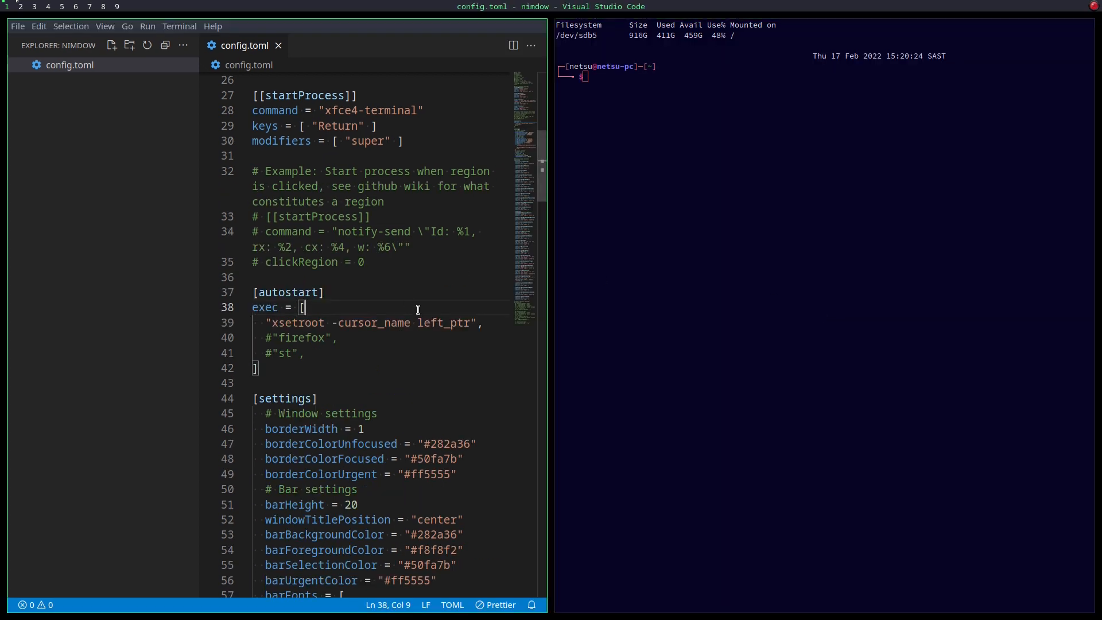
- Set borderWidth to 5, save to preview the thick border, then lower it again
scroll("down", 3)
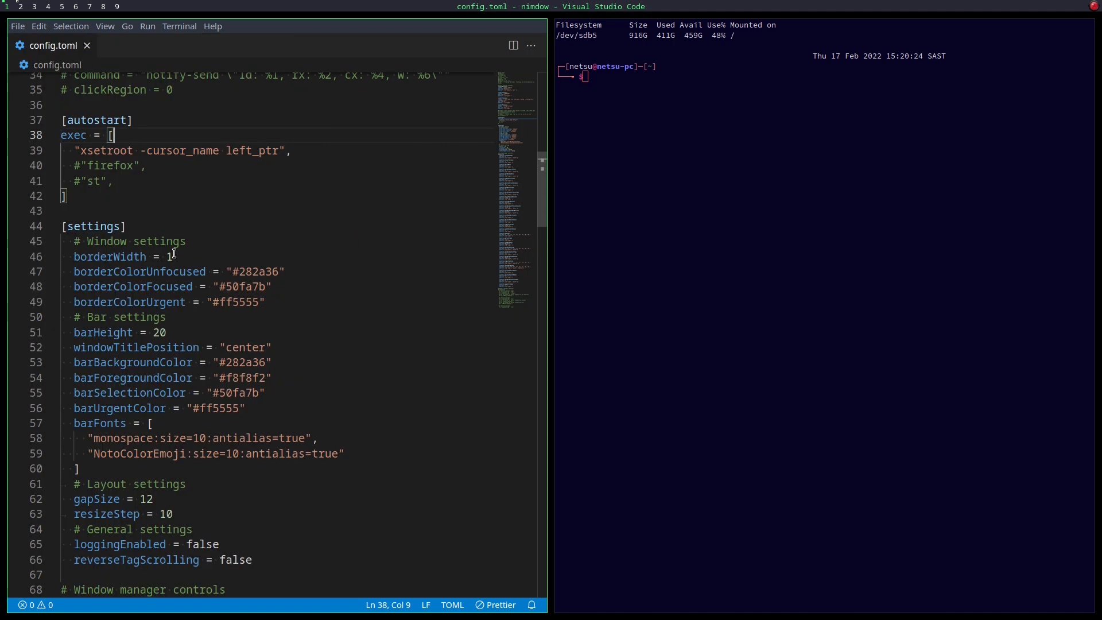
type("5")
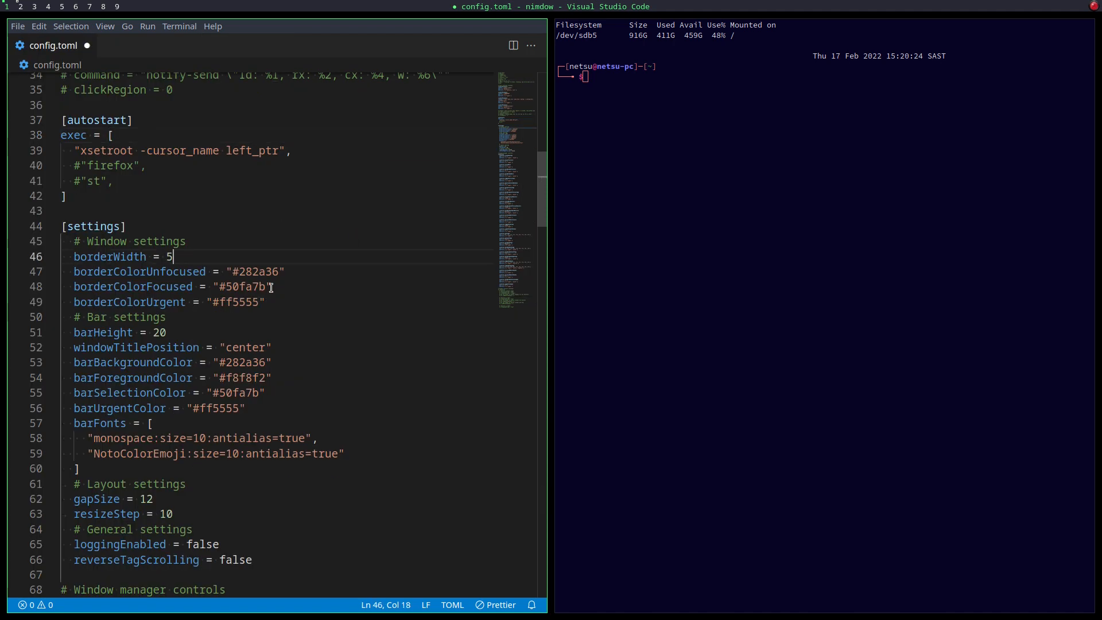
mouse_move(334, 209)
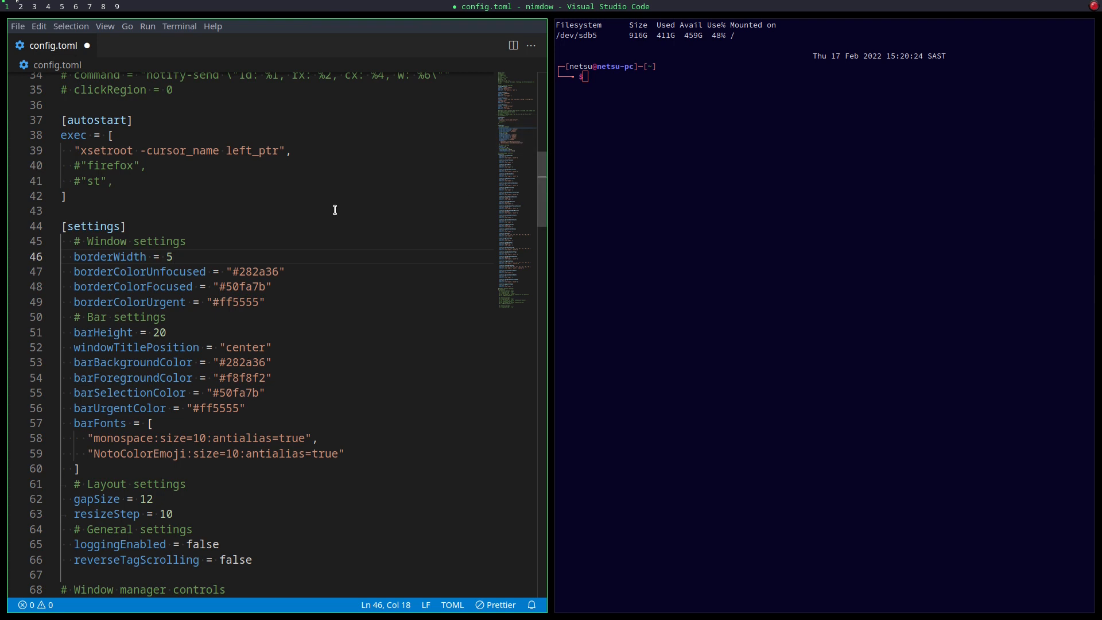
key("ctrl+s")
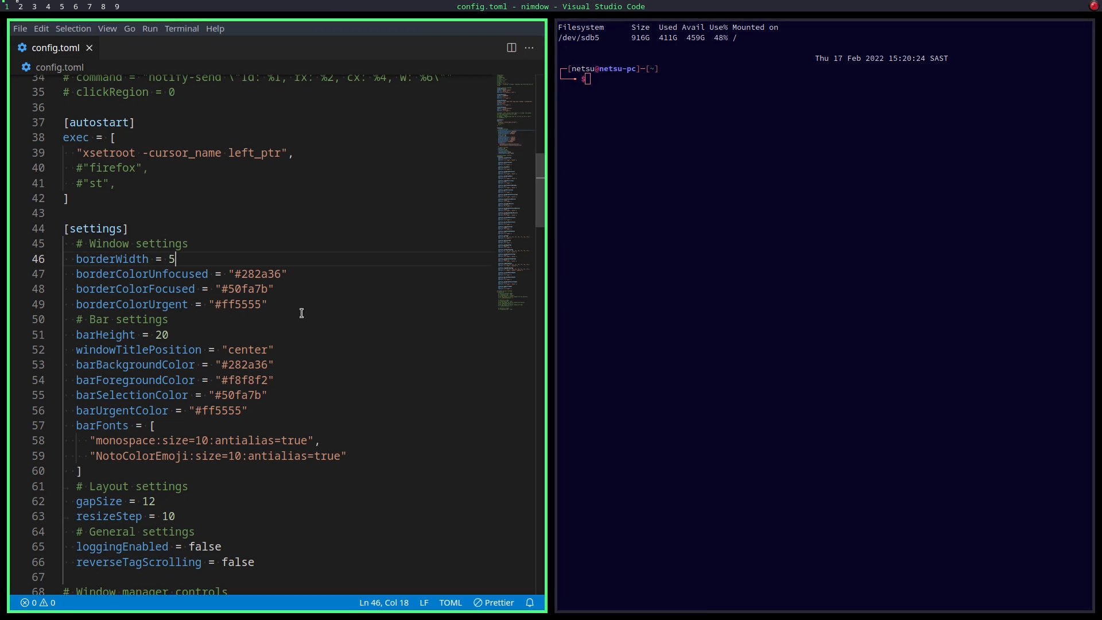
mouse_move(310, 261)
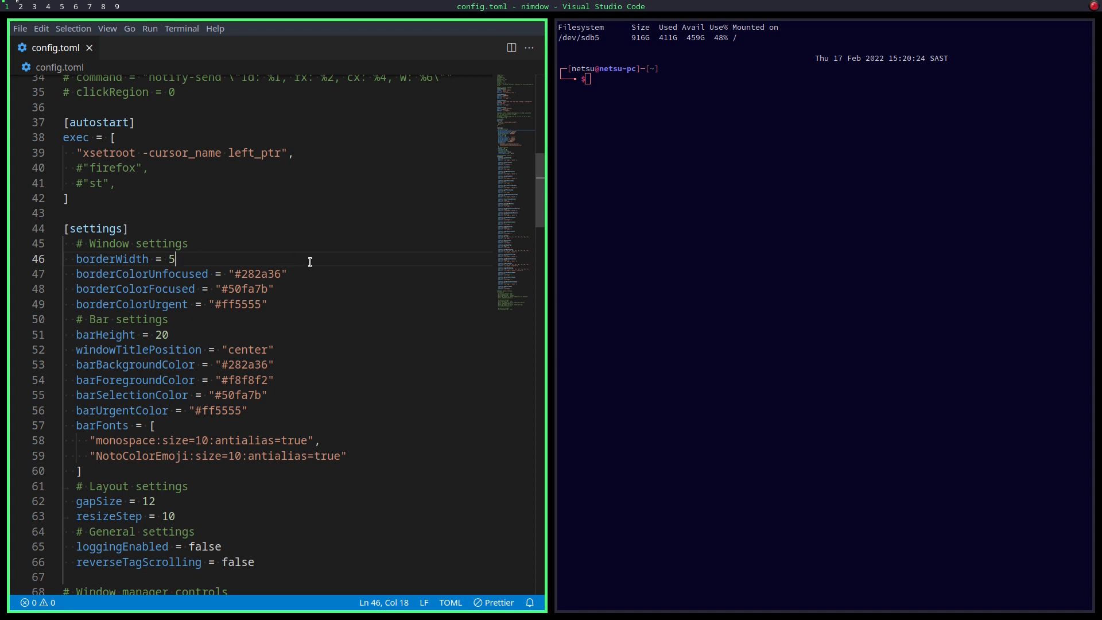
mouse_move(194, 175)
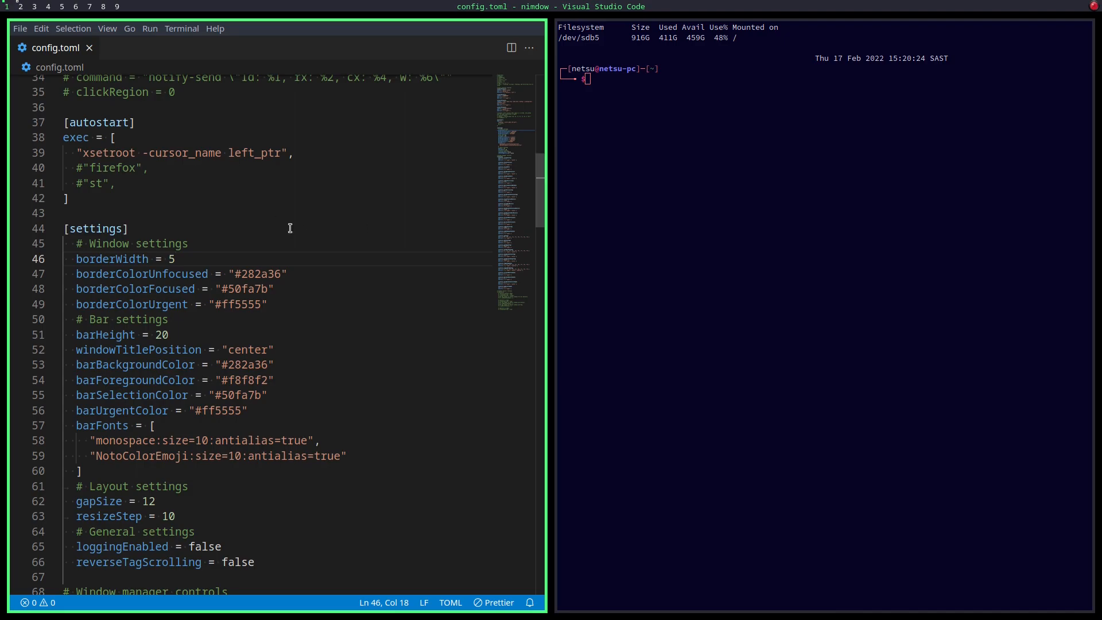
type("1")
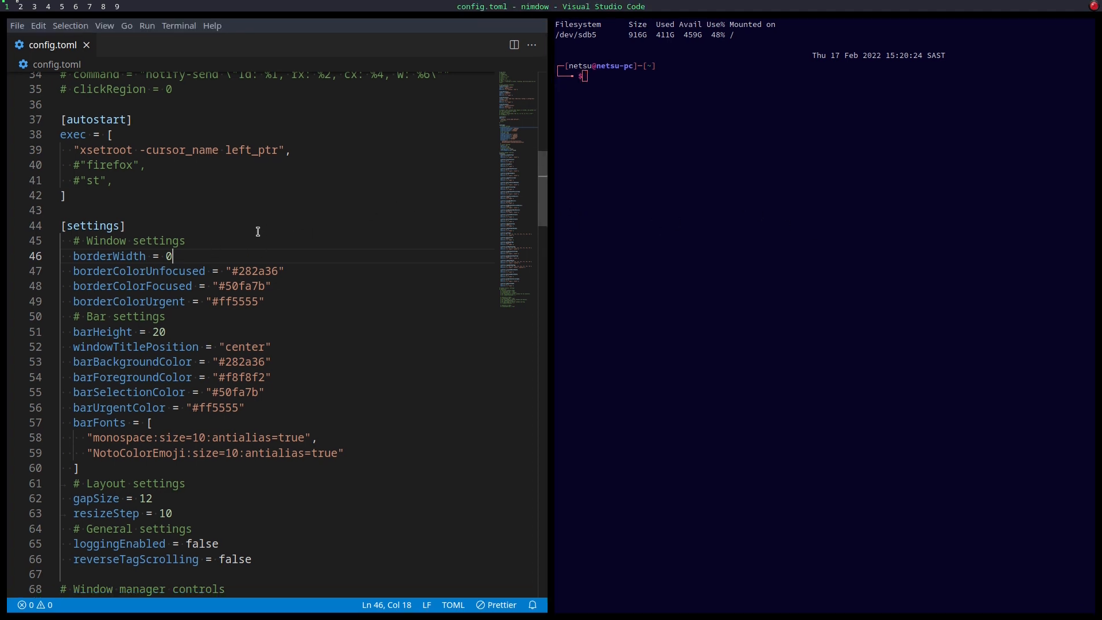
- Restore borderWidth 1 and try barHeight 50 before setting it back to 20
type("1")
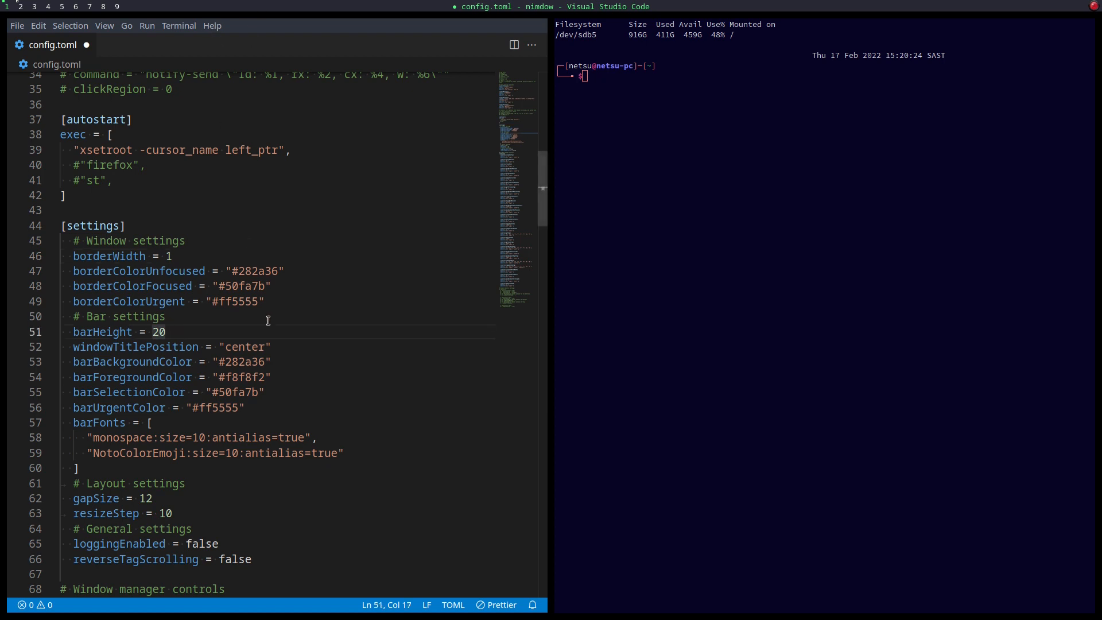
type("50")
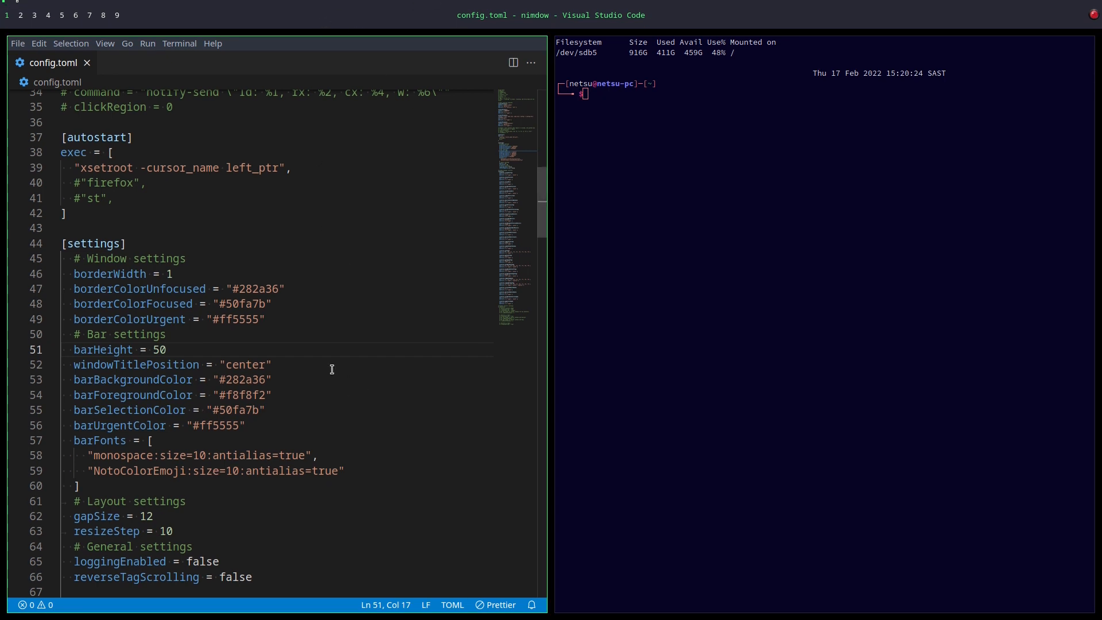
type("20")
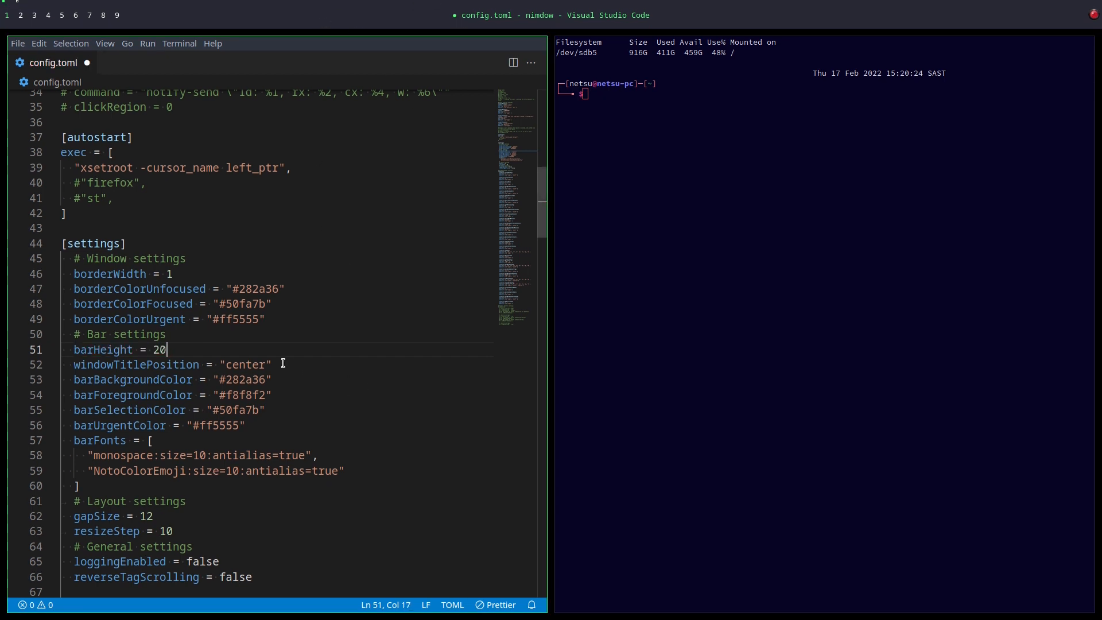
- Test gapSize values 40 and 90 in config.toml, saving each
scroll("down", 3)
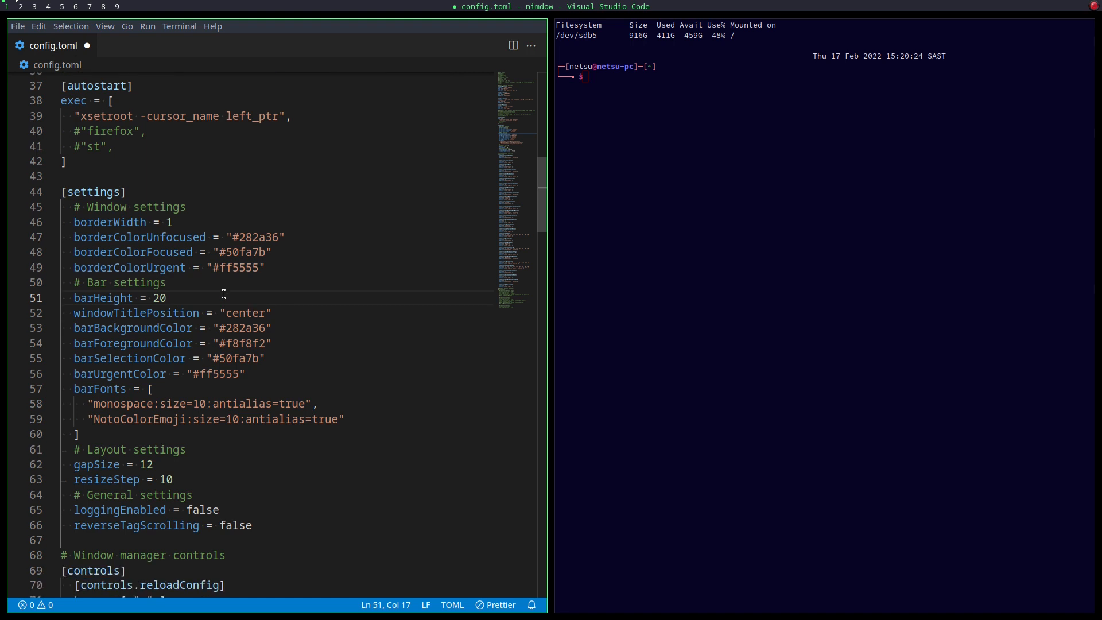
scroll("down", 3)
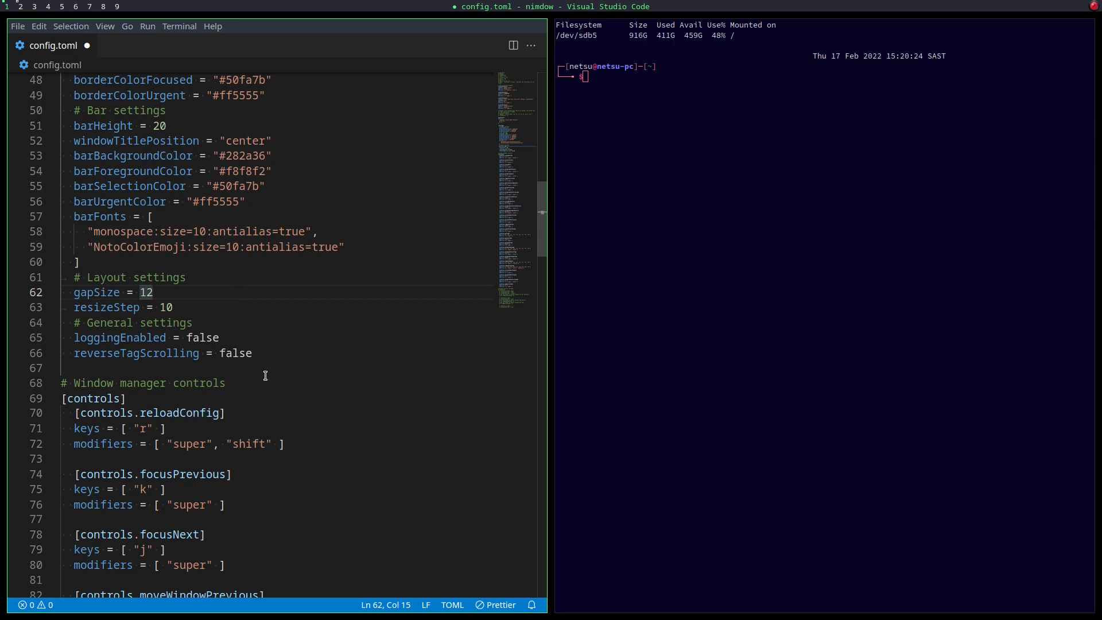
type("40")
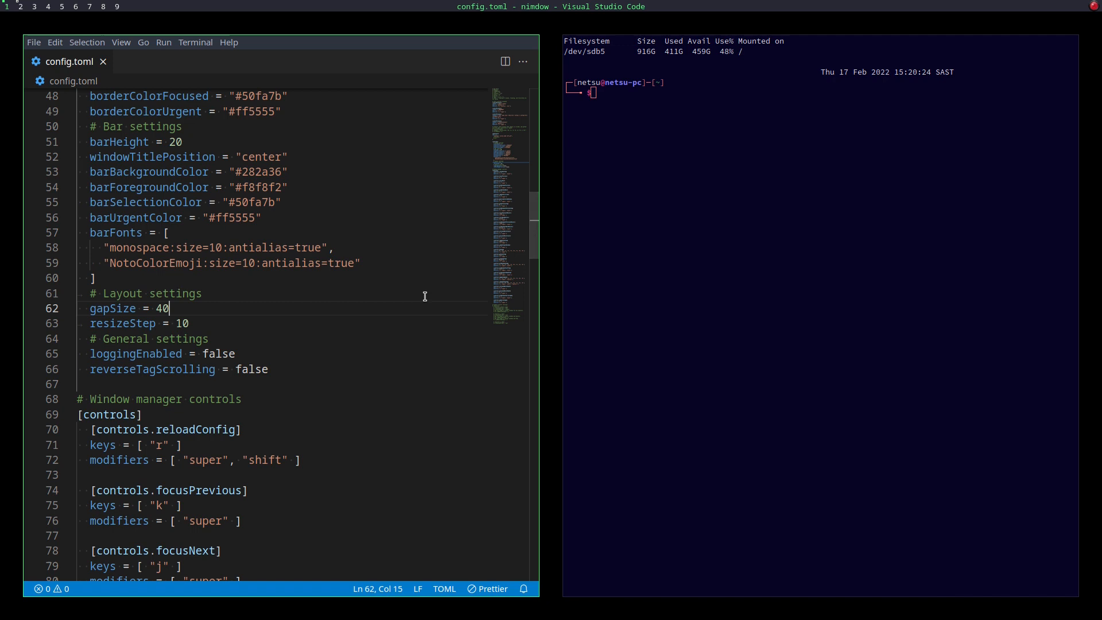
mouse_move(203, 310)
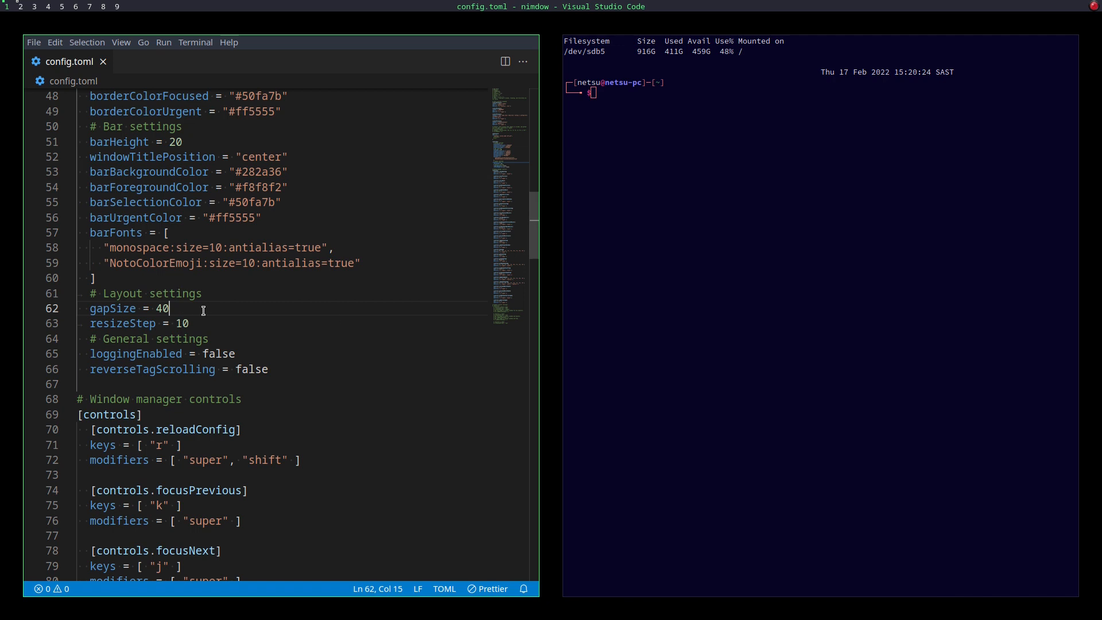
type("9")
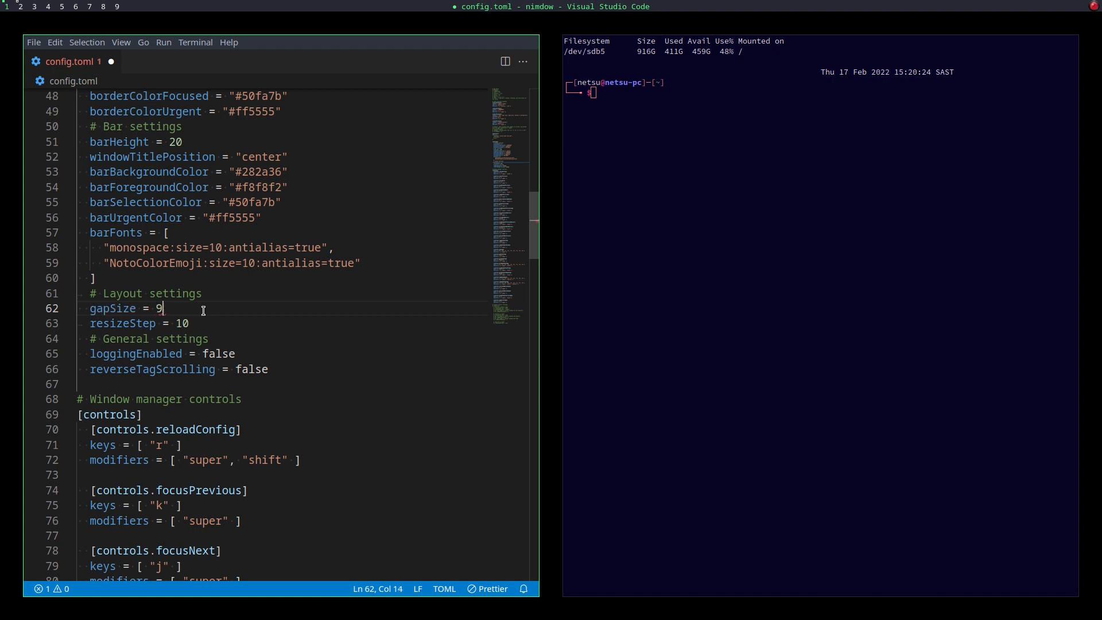
type("0")
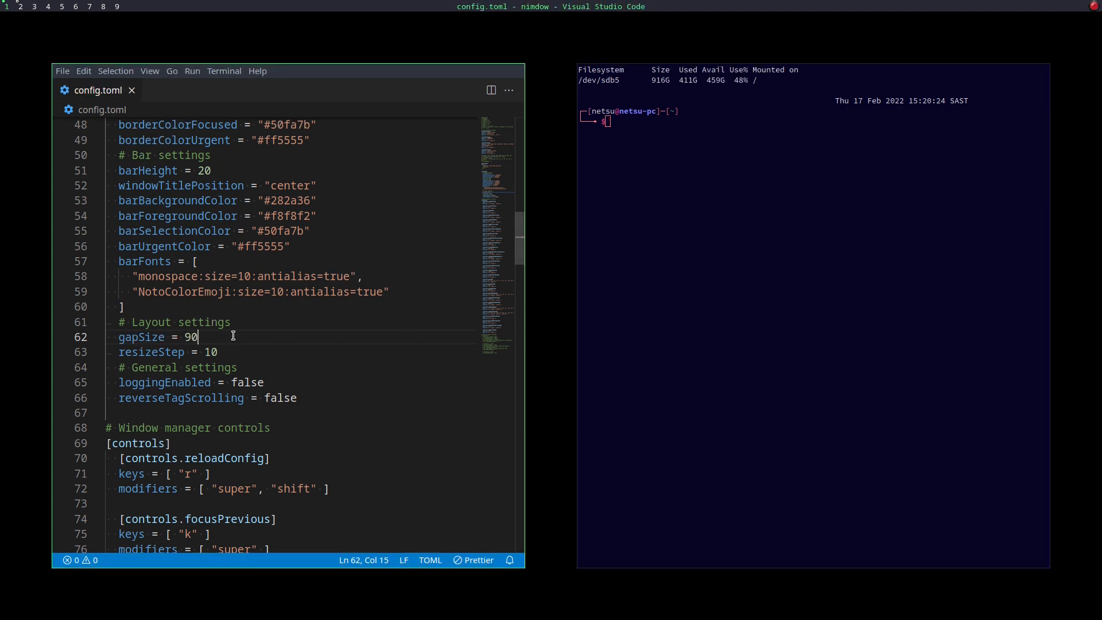
type("12")
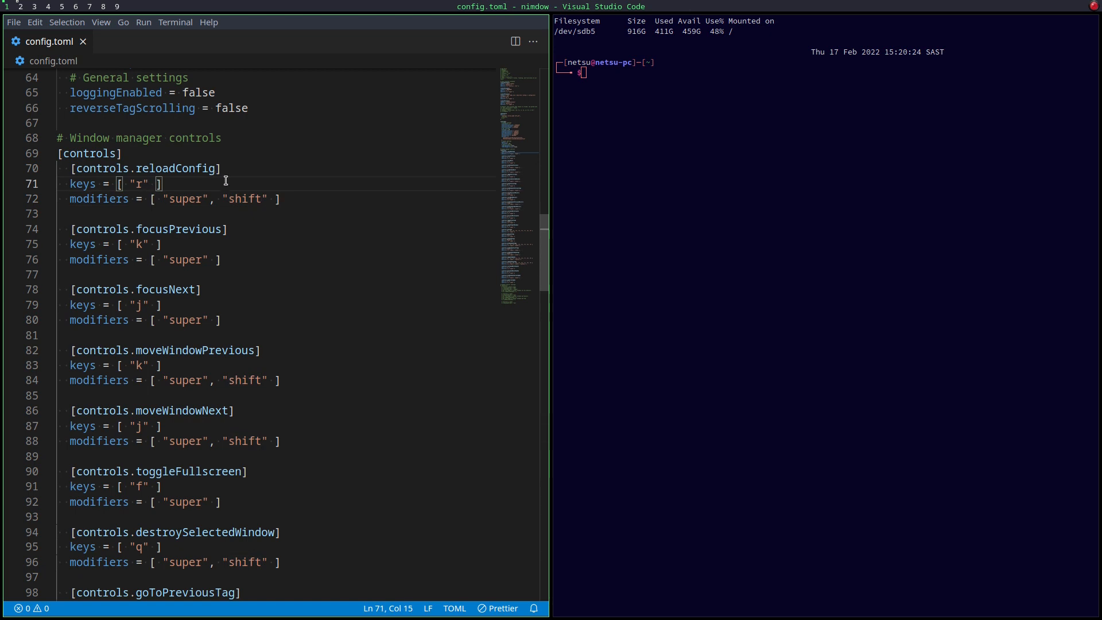
- Select the reloadConfig and focusNext control names, then scroll to the startProcess entries
double_click(176, 168)
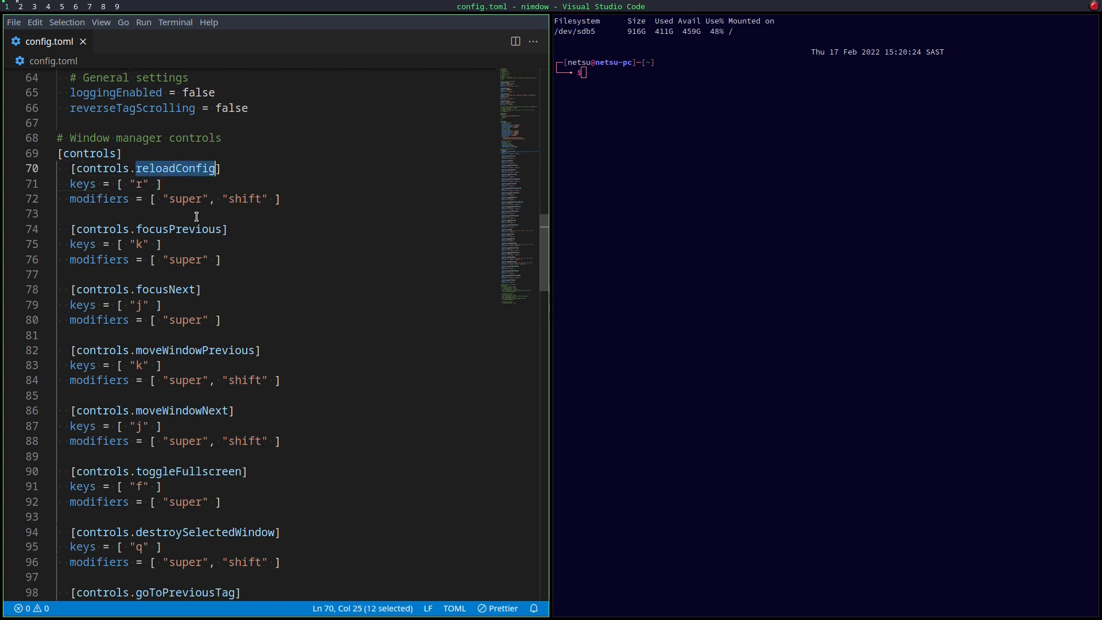
mouse_move(235, 238)
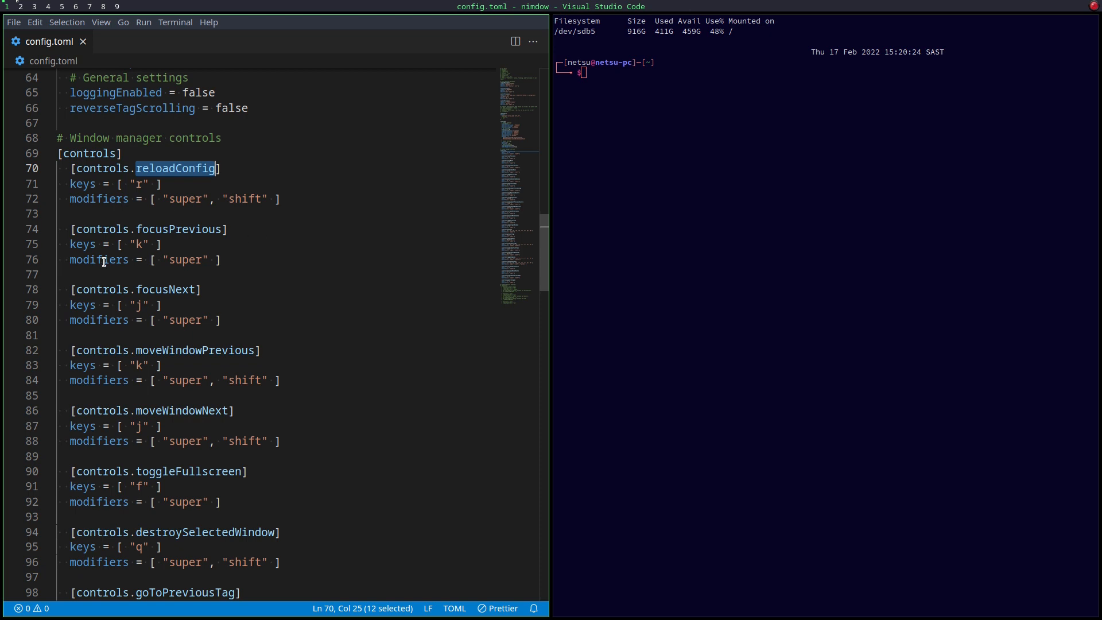
double_click(166, 288)
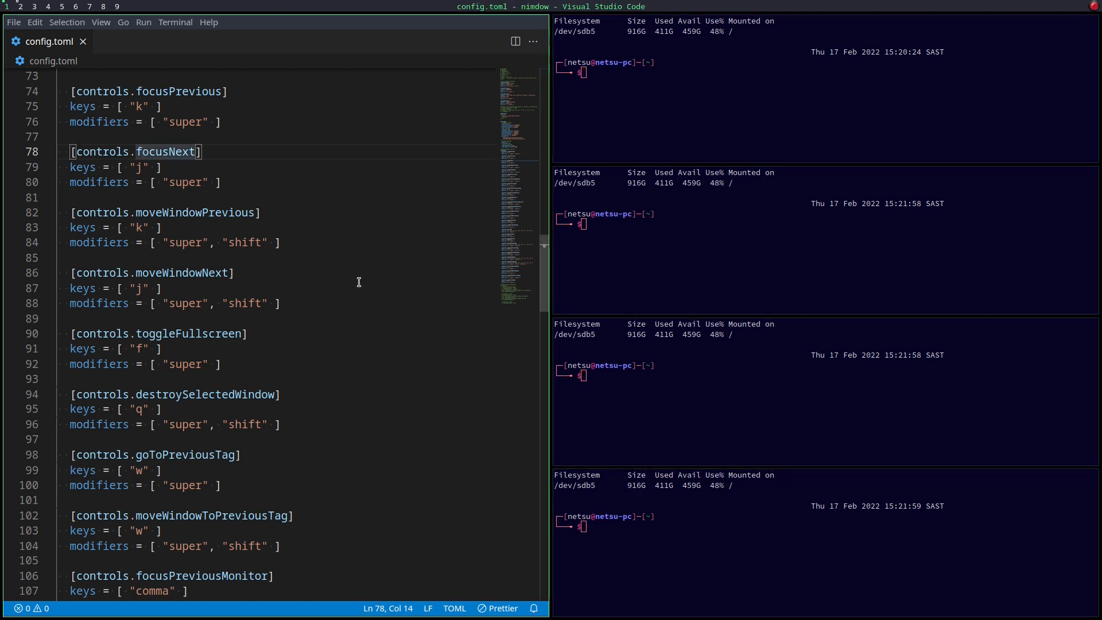
mouse_move(278, 261)
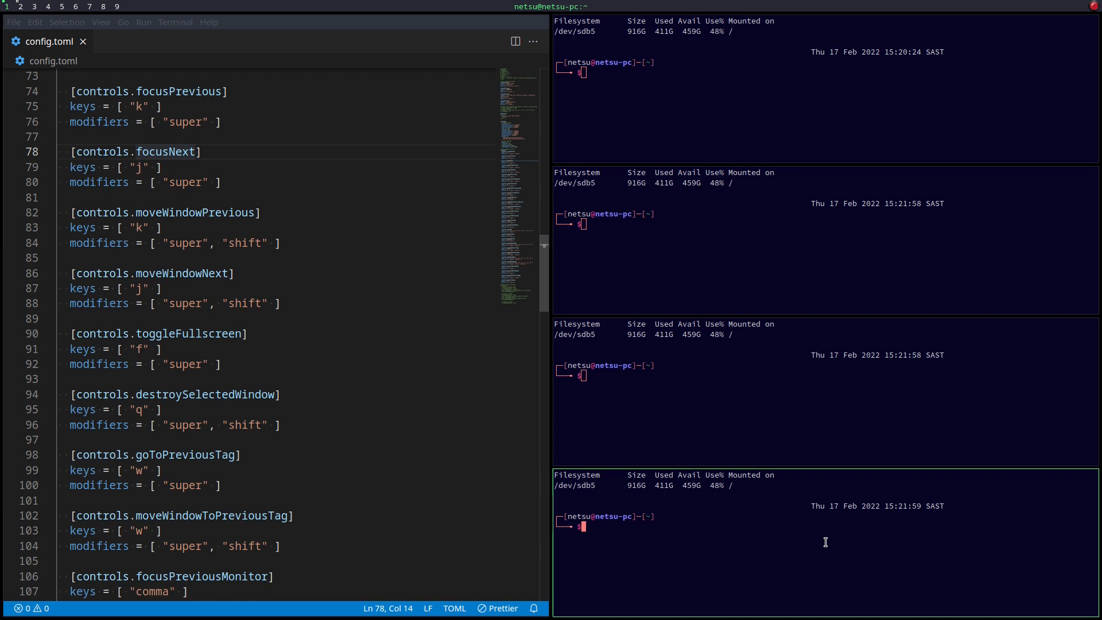
type("L")
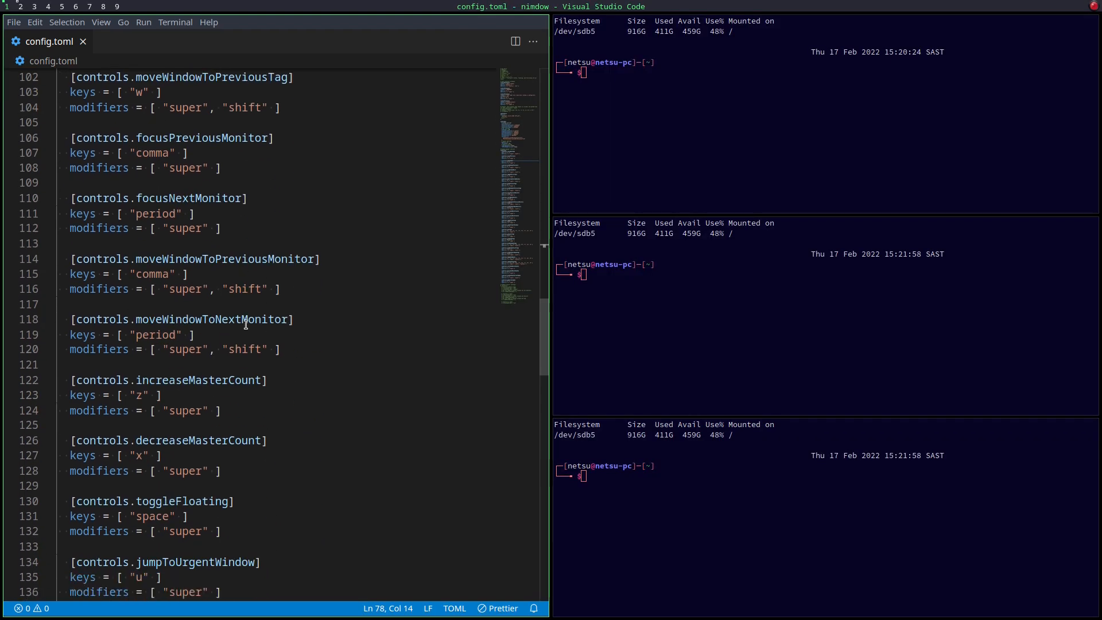
scroll("down", 3)
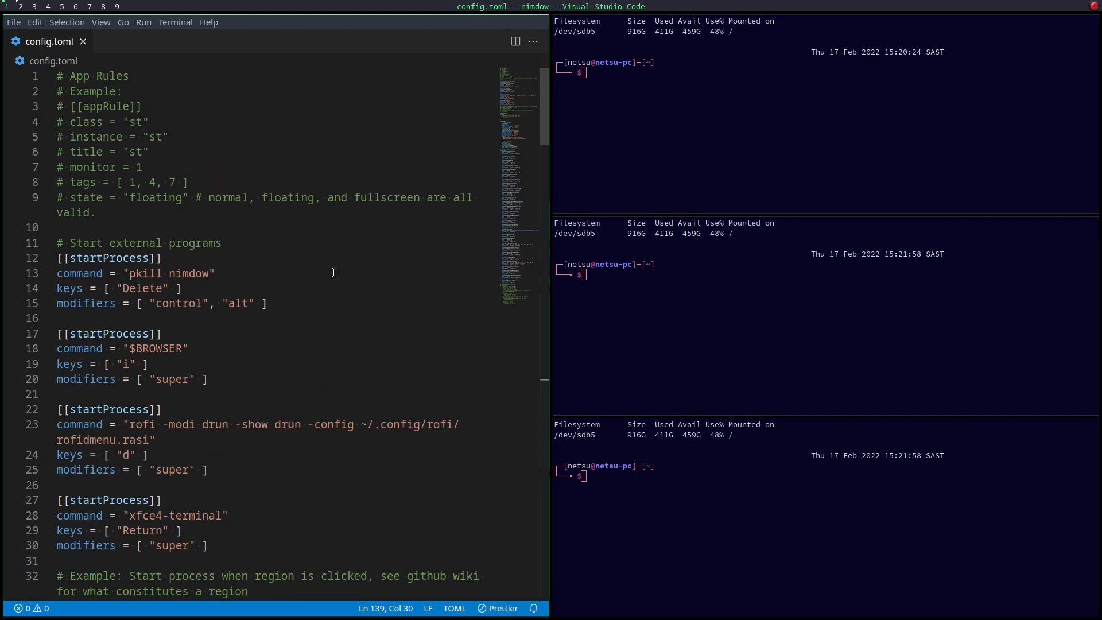
mouse_move(325, 327)
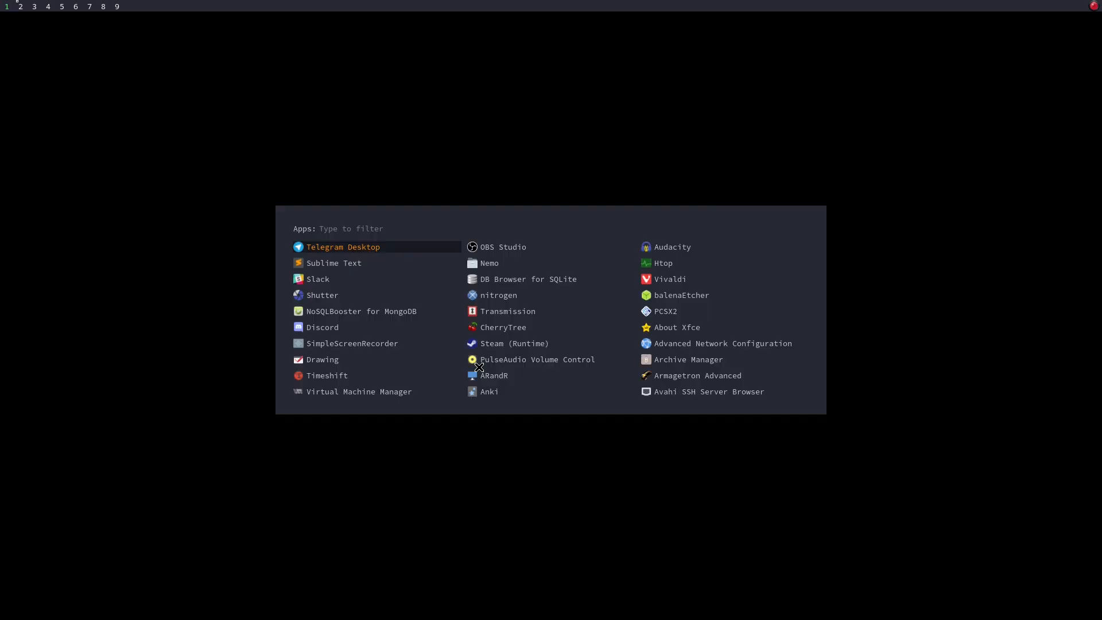
- Launch Nitrogen from rofi and apply the Debian swirl wallpaper
type("nit")
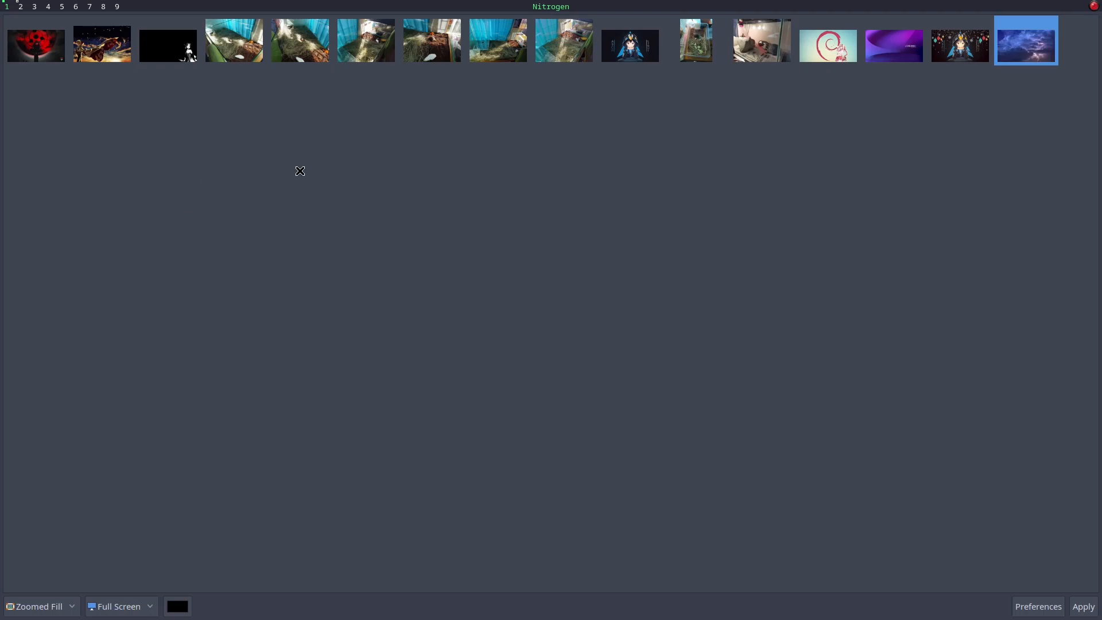
mouse_move(868, 150)
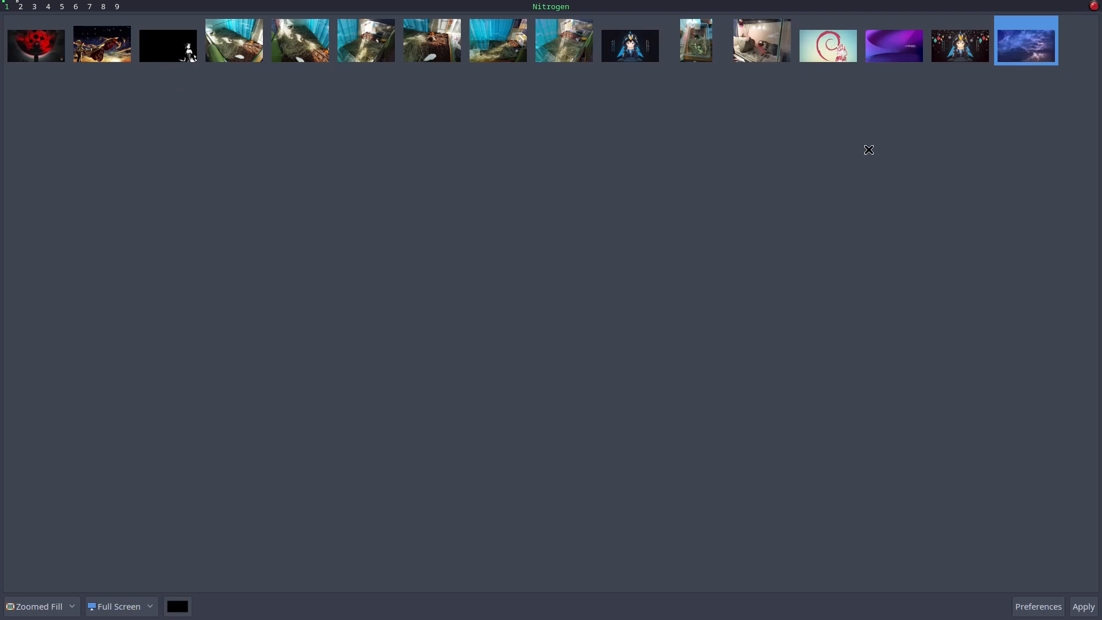
mouse_move(428, 157)
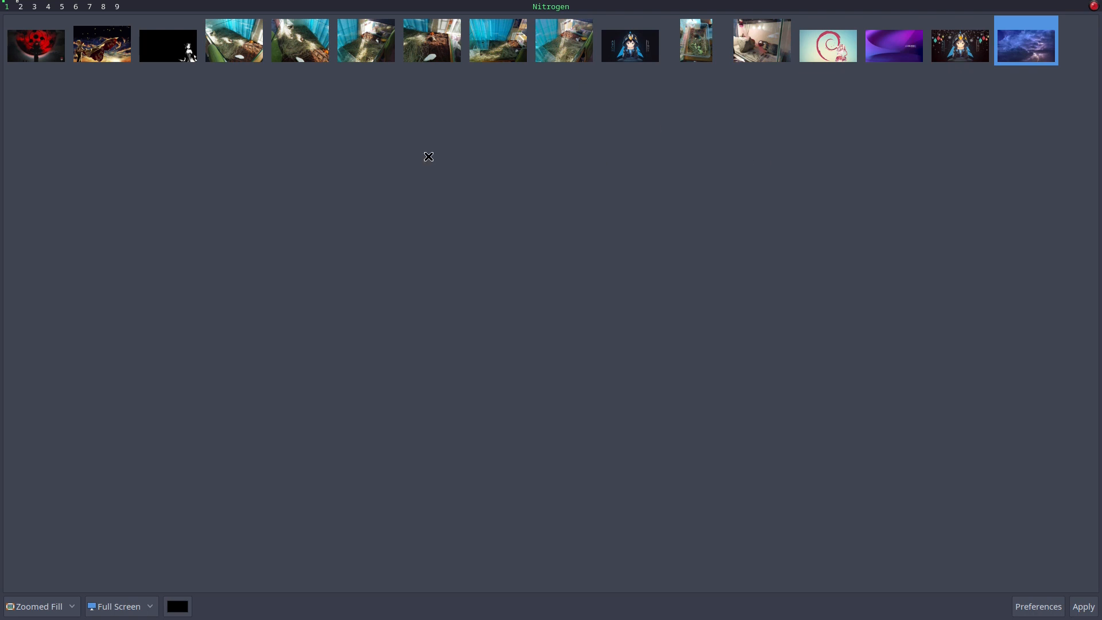
left_click(826, 40)
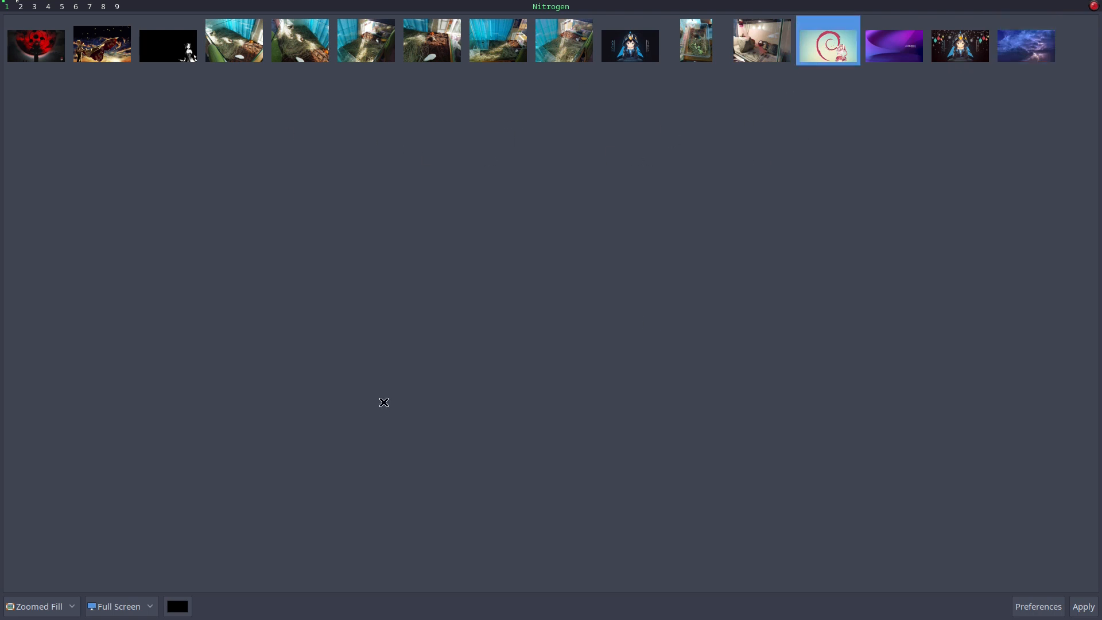
mouse_move(671, 441)
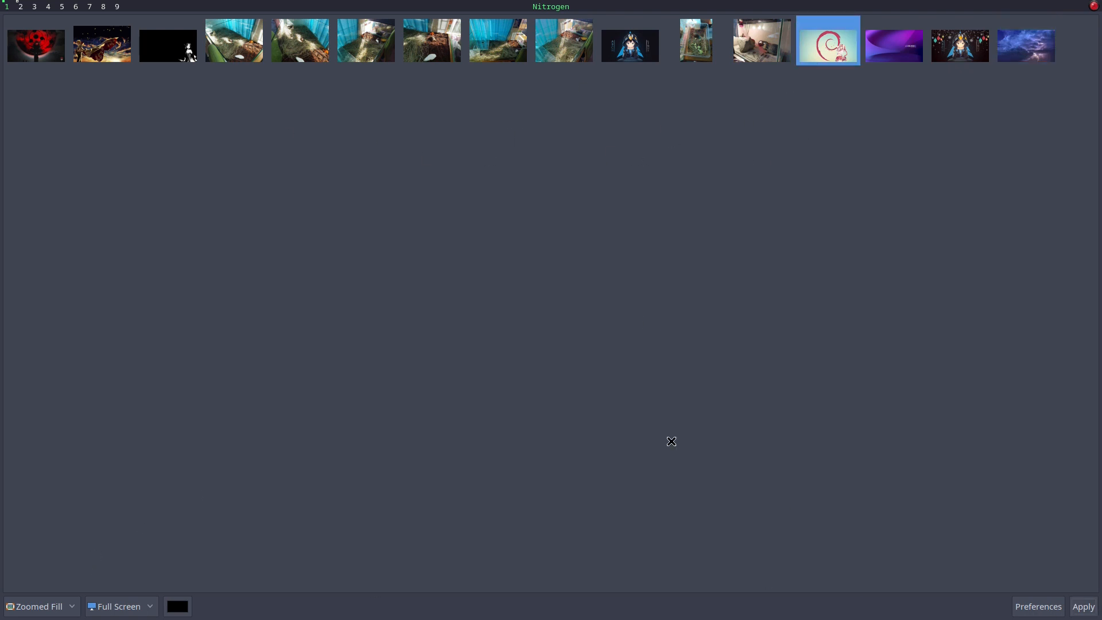
mouse_move(712, 188)
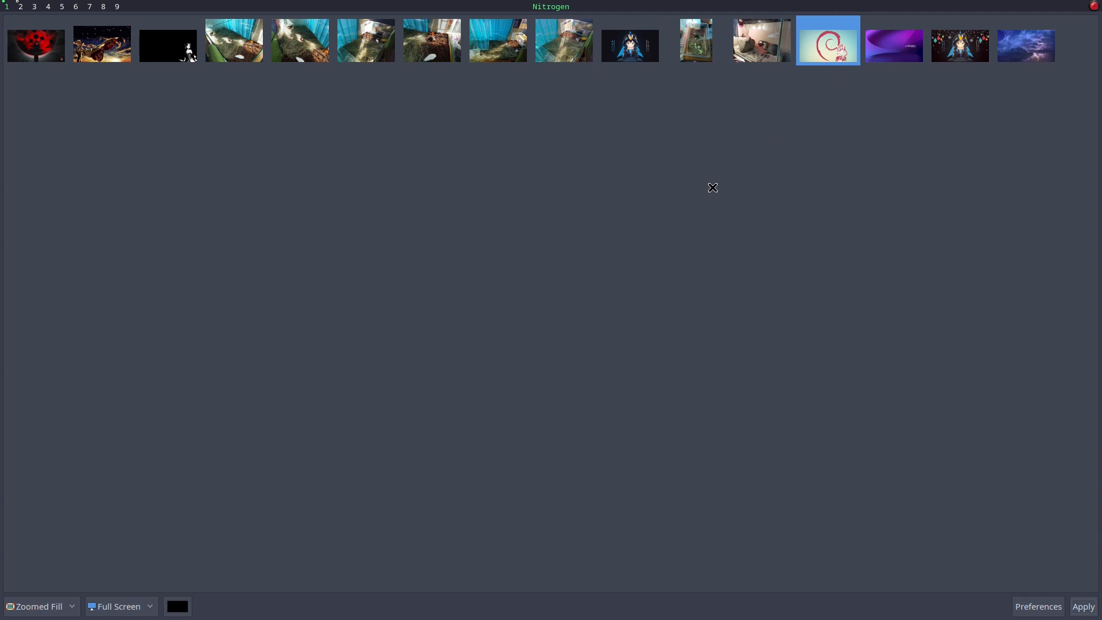
mouse_move(707, 197)
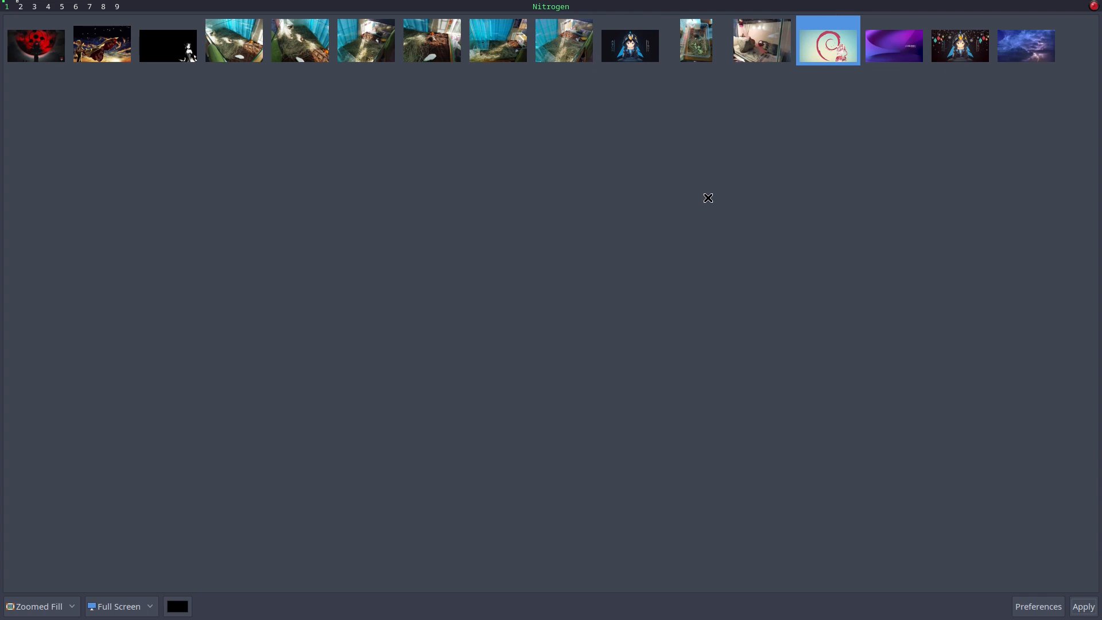
left_click(1083, 606)
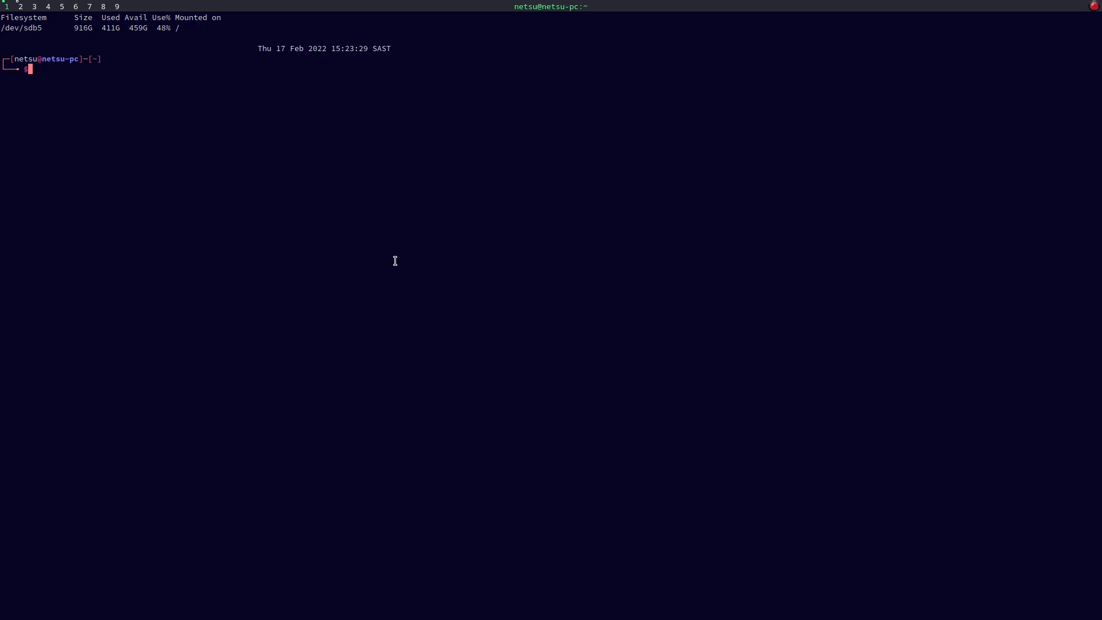
- Launch Sublime Text with subl, then run picom in the terminal
type("subl")
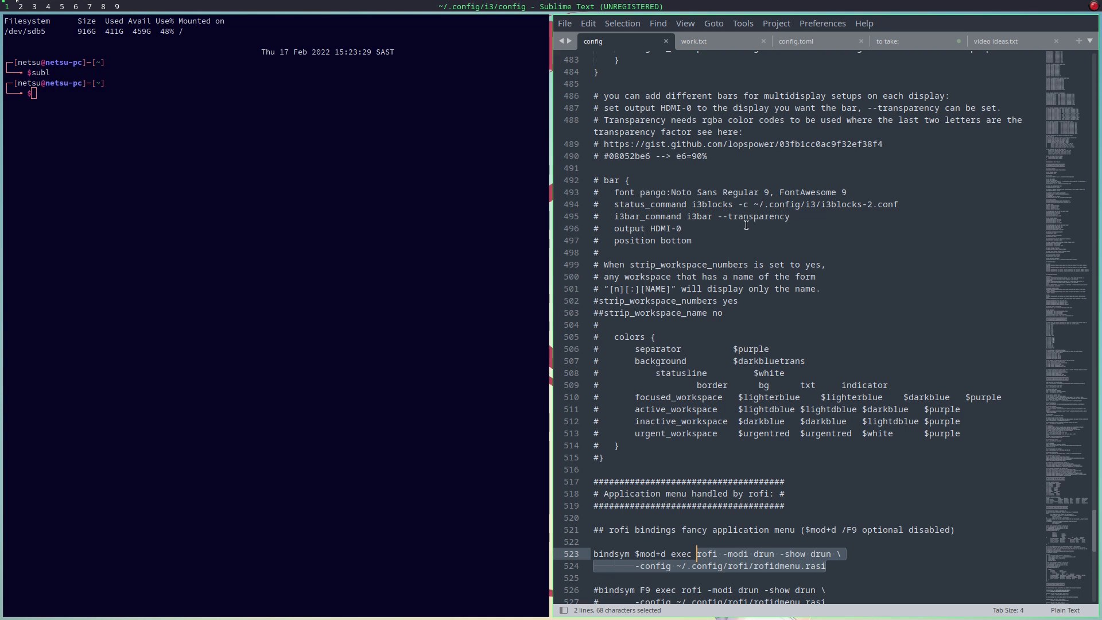
type("picom -CGb")
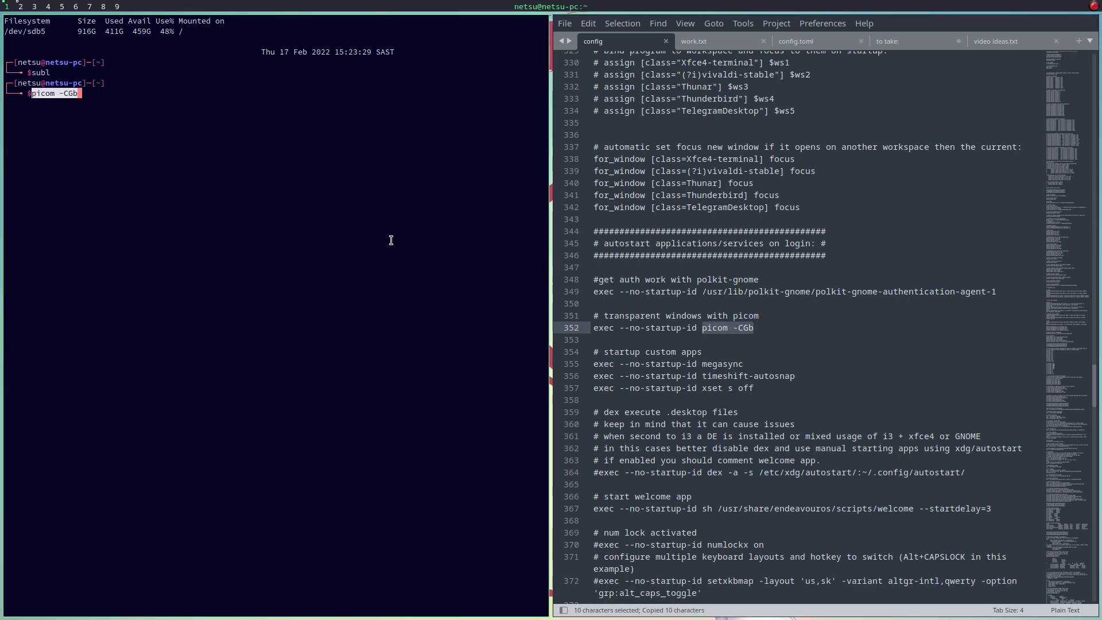
key("Return")
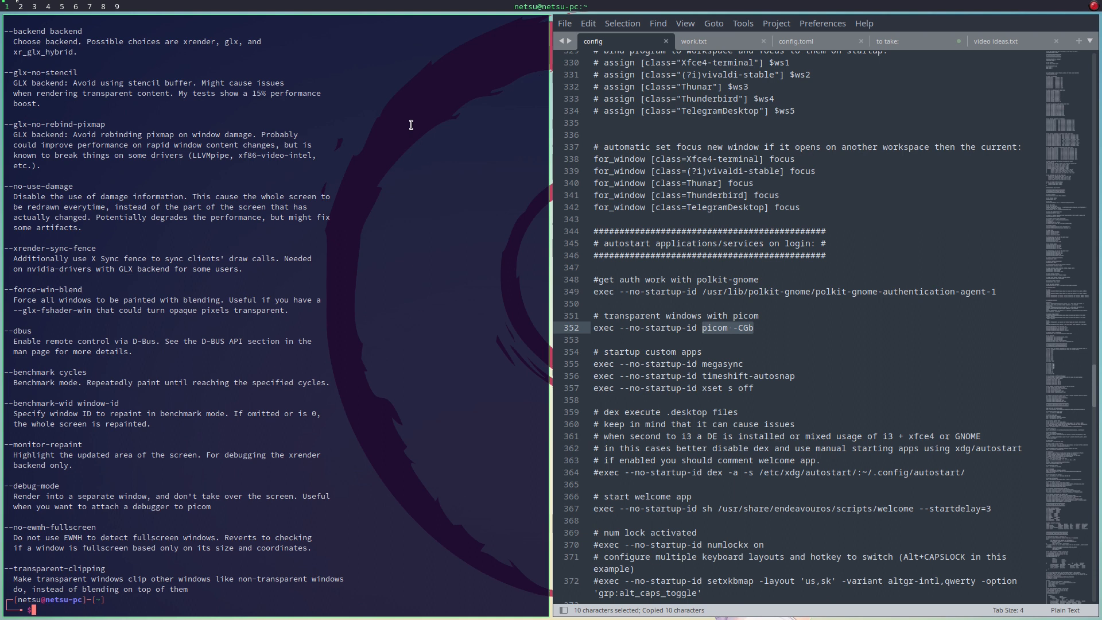
mouse_move(439, 244)
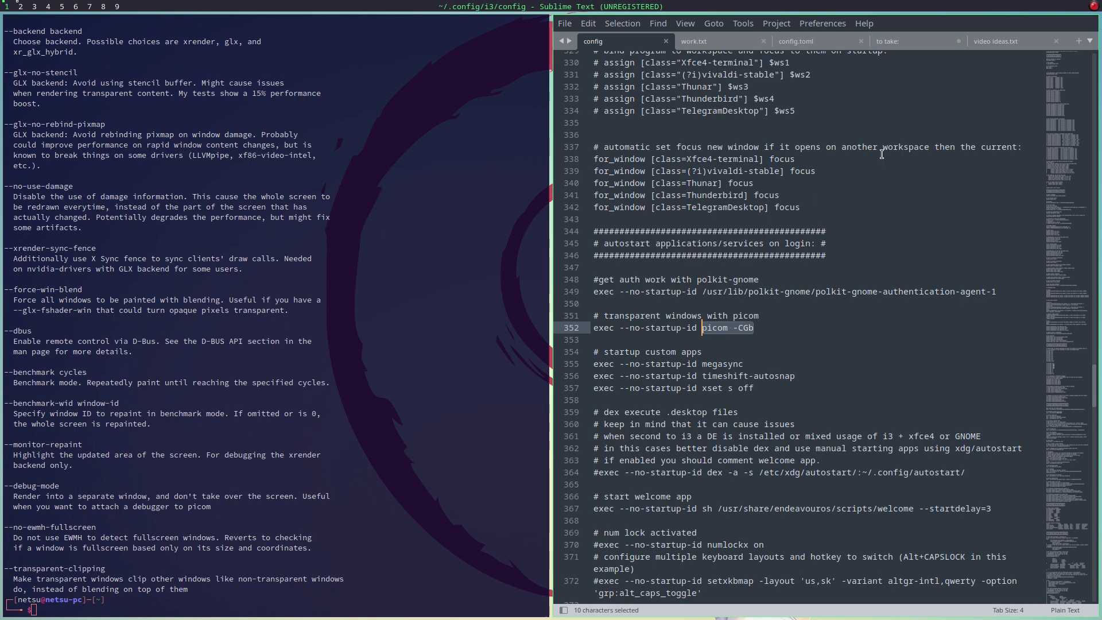
- In nimdow's config.toml, replace the $BROWSER placeholder with vivaldi-stable
left_click(795, 40)
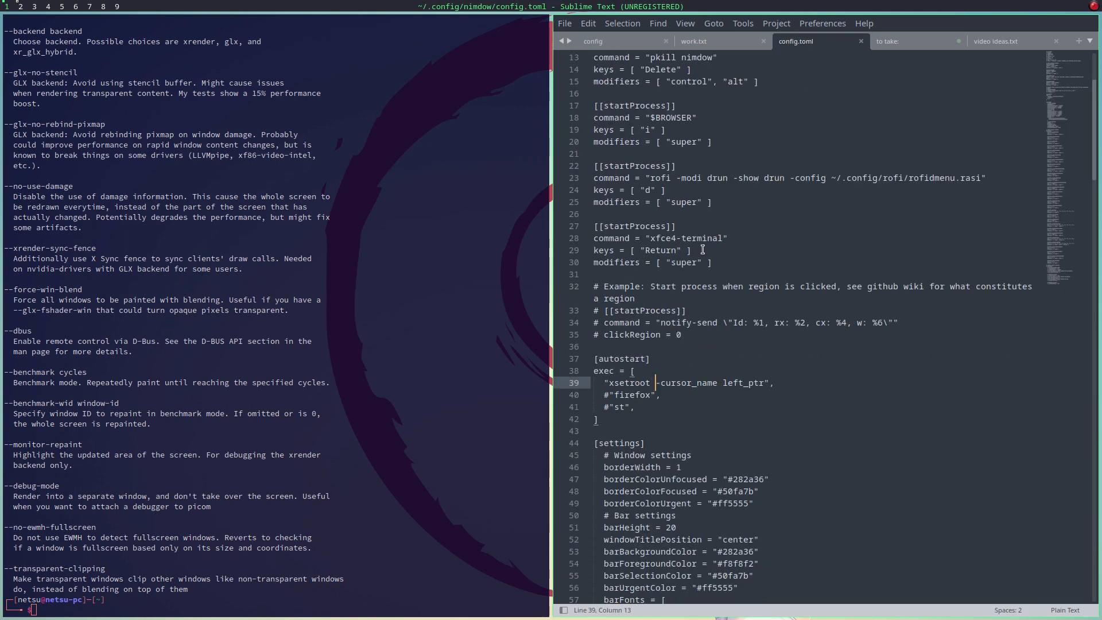
left_click(593, 40)
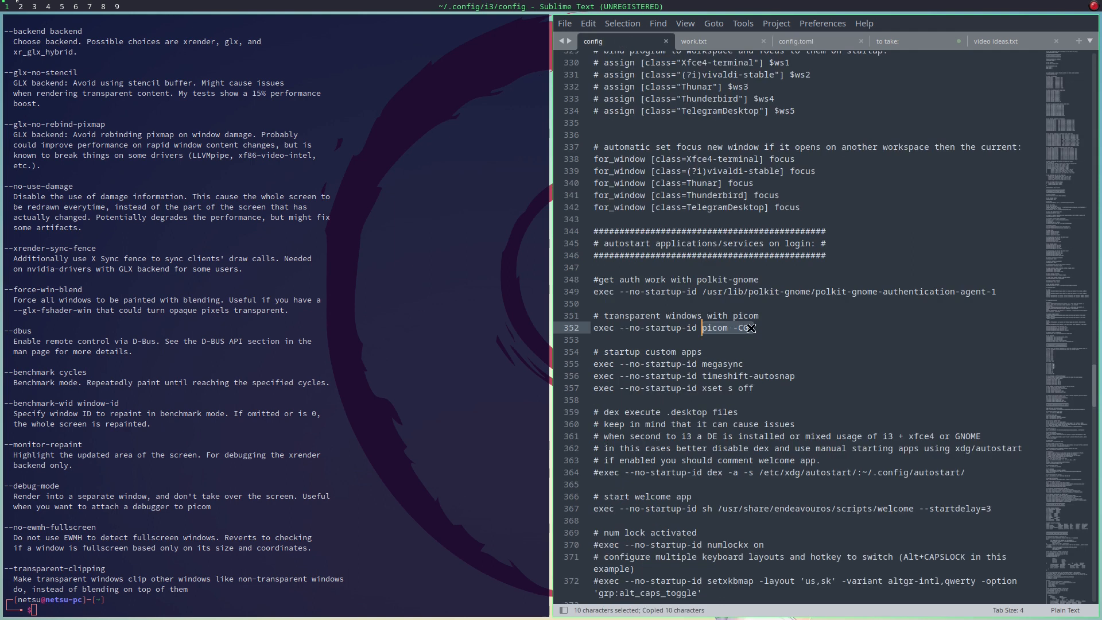
left_click(796, 41)
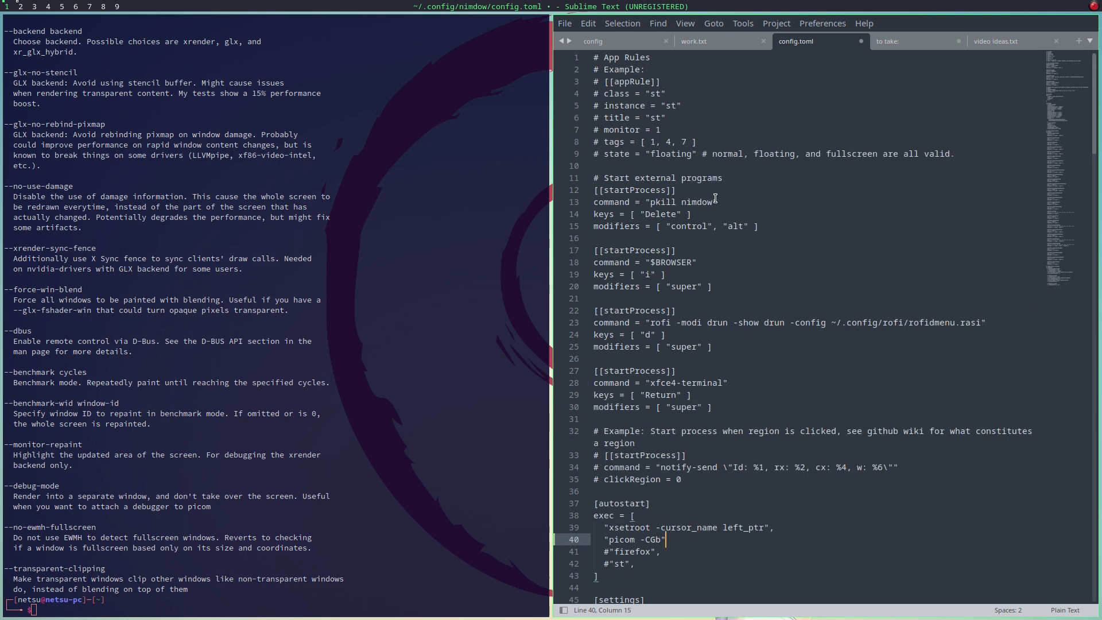
left_click(692, 262)
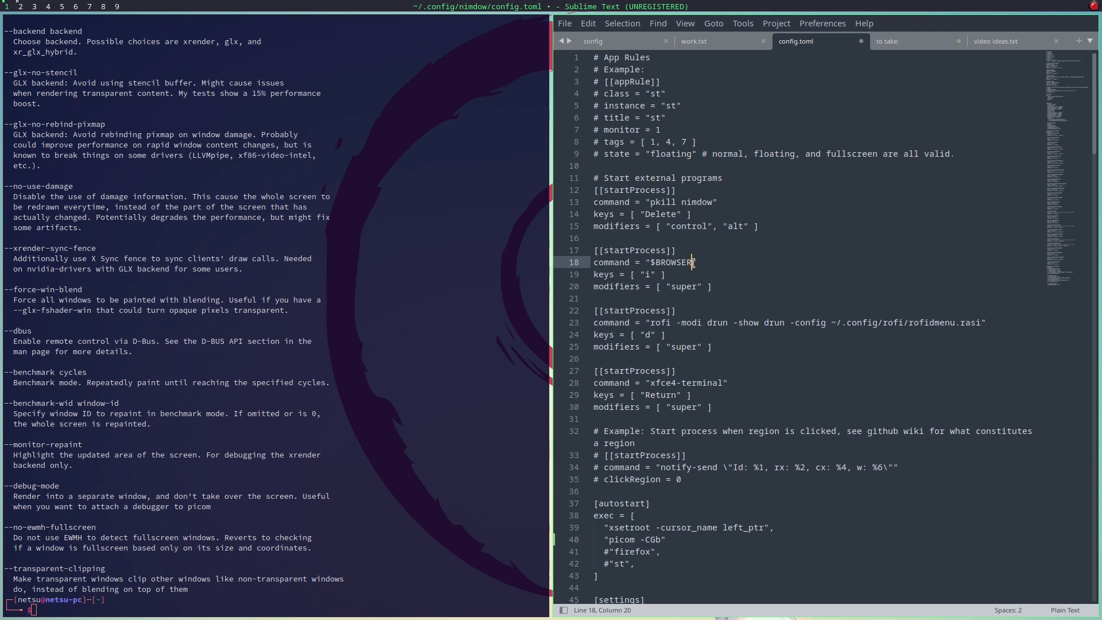
double_click(673, 262)
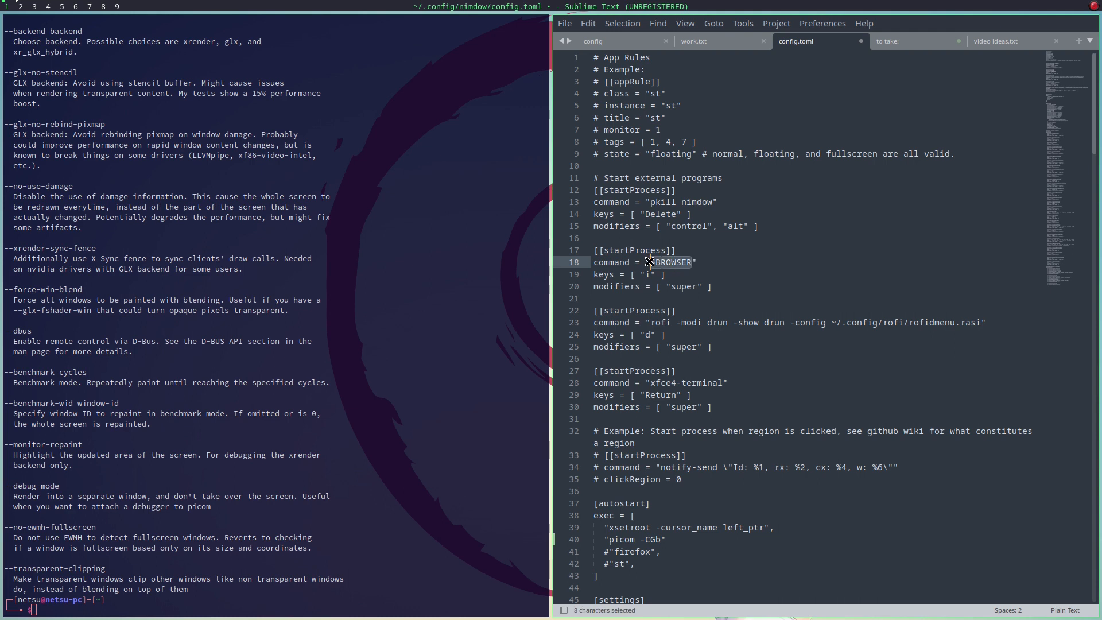
type("viv")
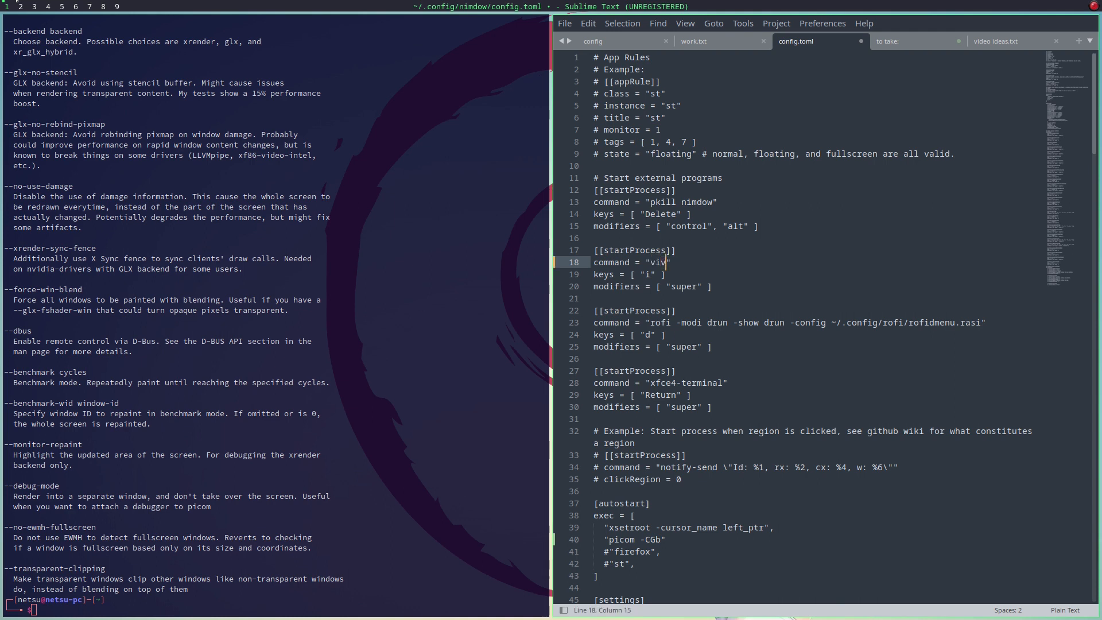
type("aldi-stabe")
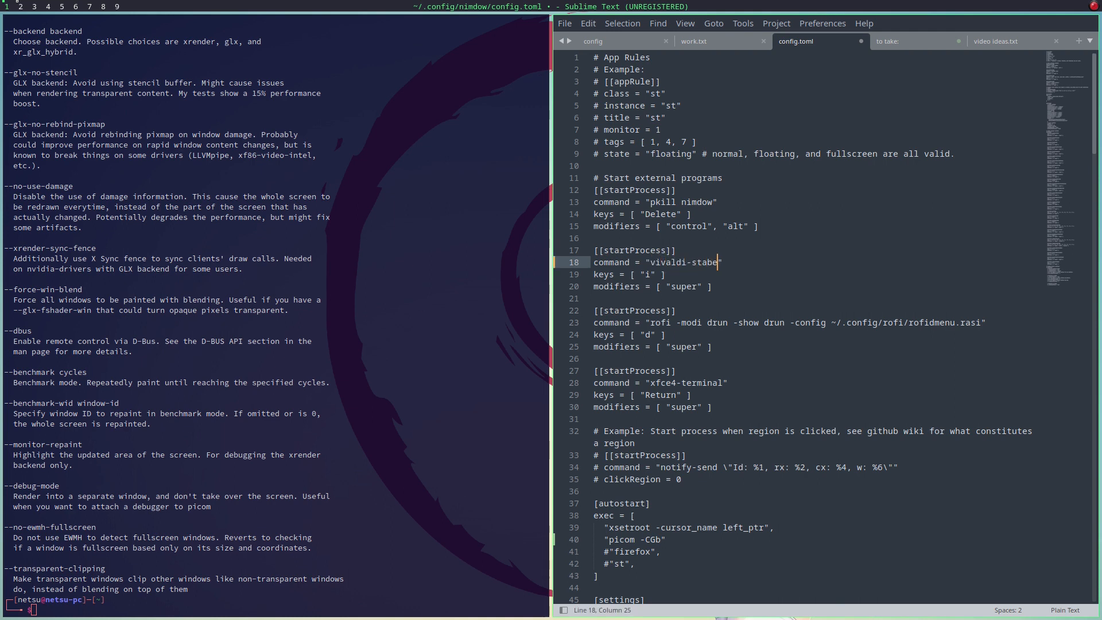
type("l")
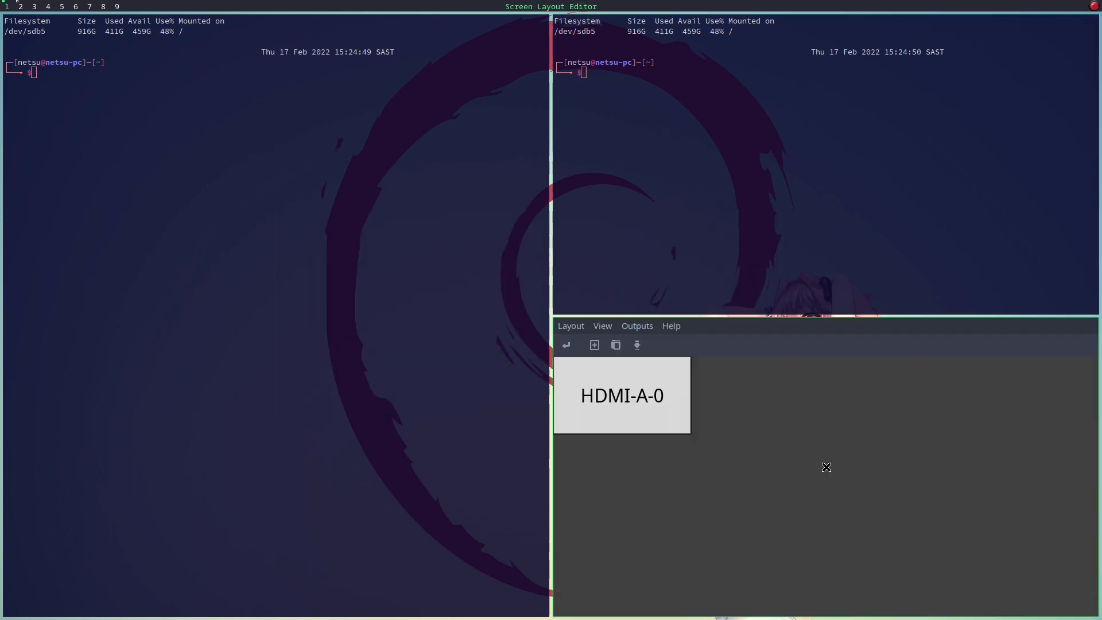
mouse_move(659, 417)
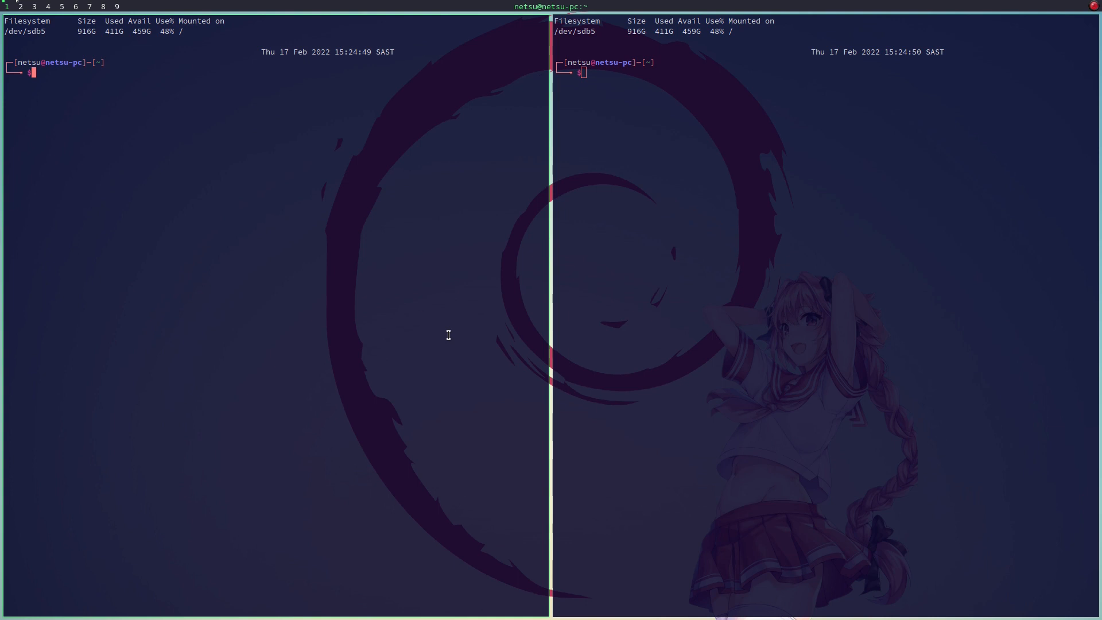
- Run htop in the terminal
type("htop")
type("neofetch")
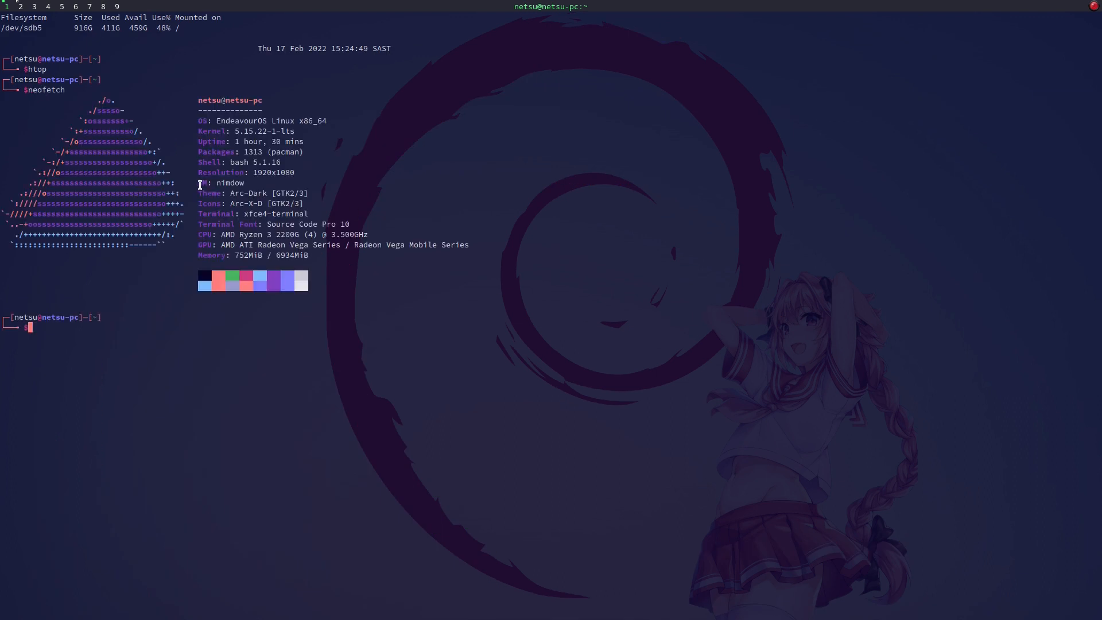
mouse_move(636, 287)
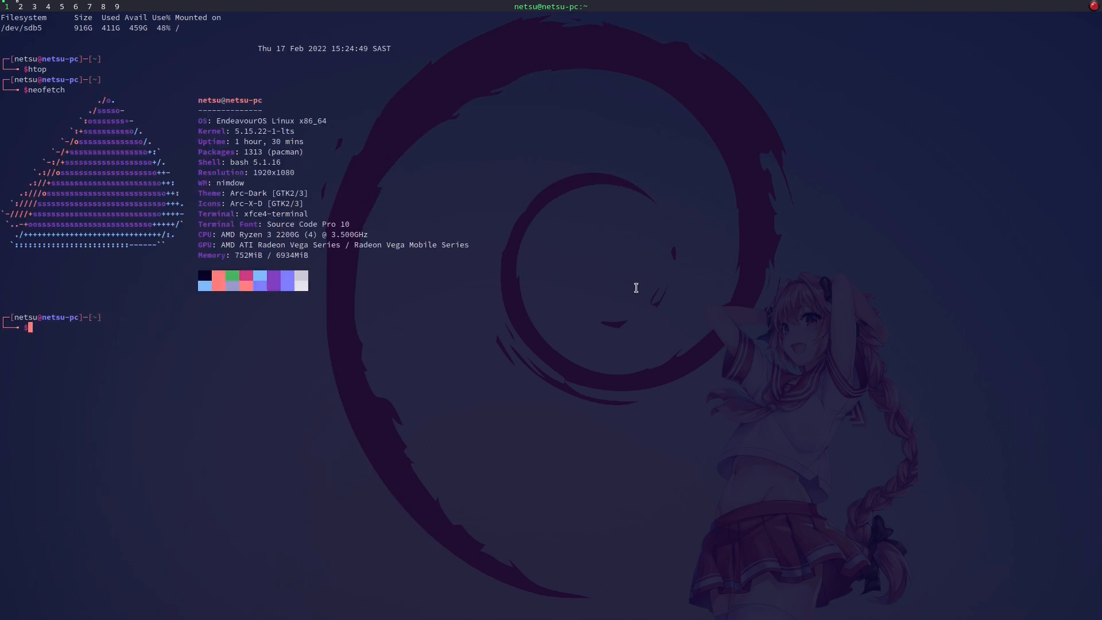